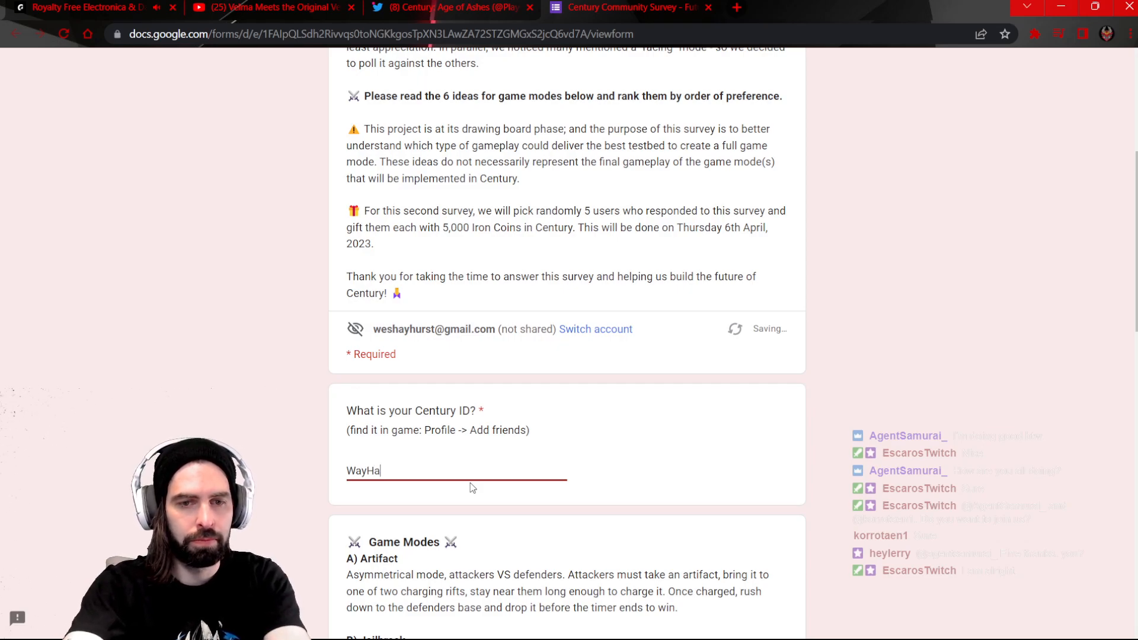
Continue typing the Century ID answer toward WayHay#2PK19 in the first question.
type("y#")
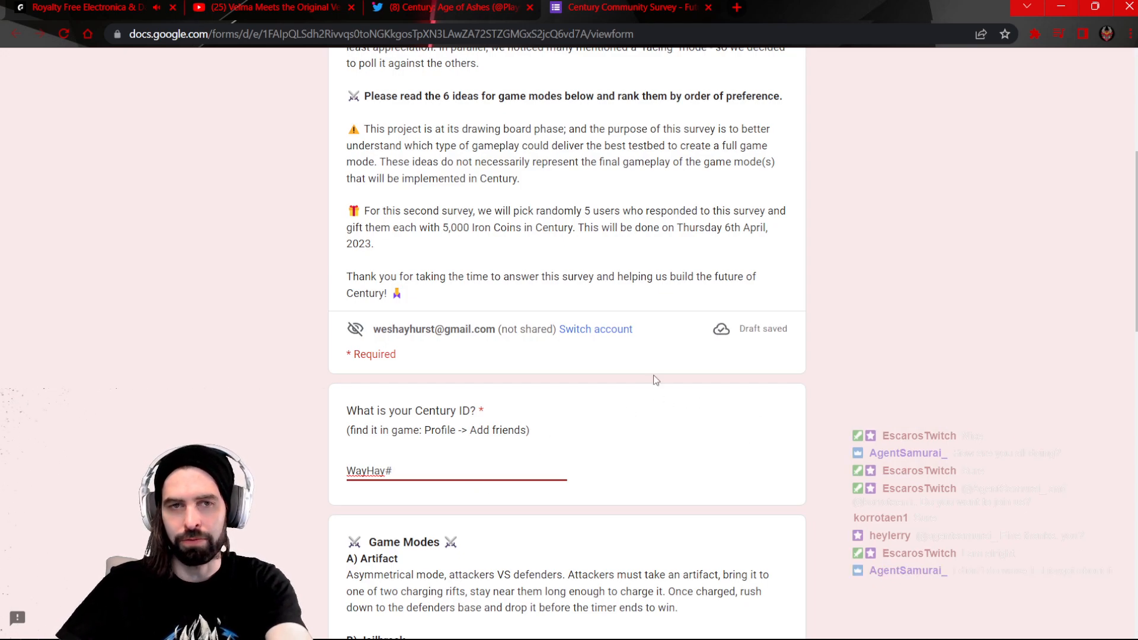
mouse_move(606, 519)
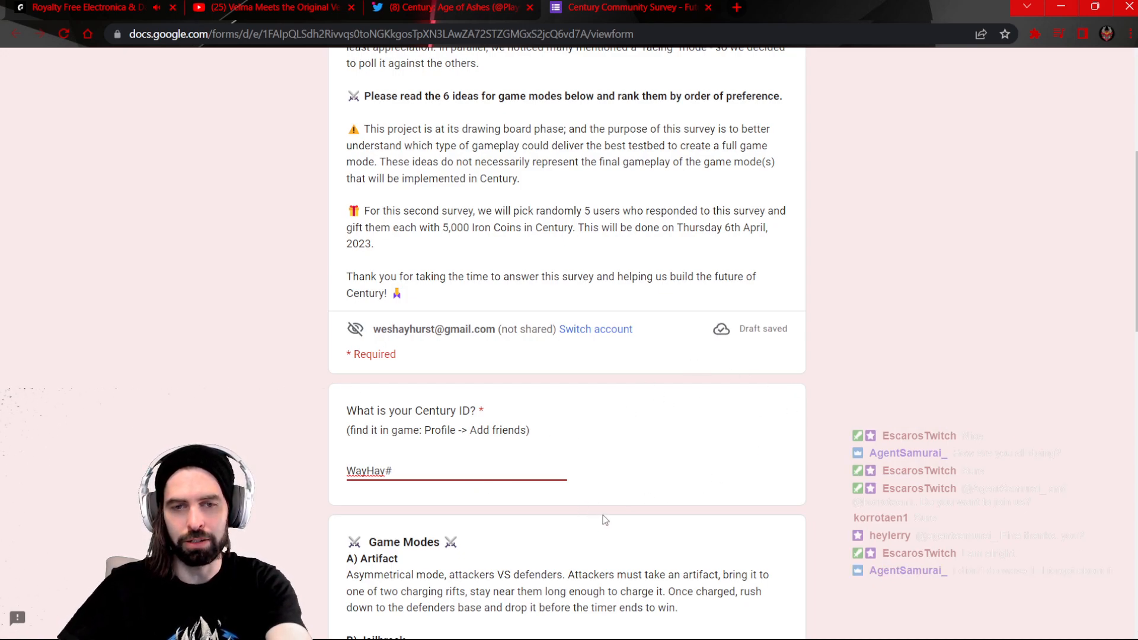
mouse_move(815, 498)
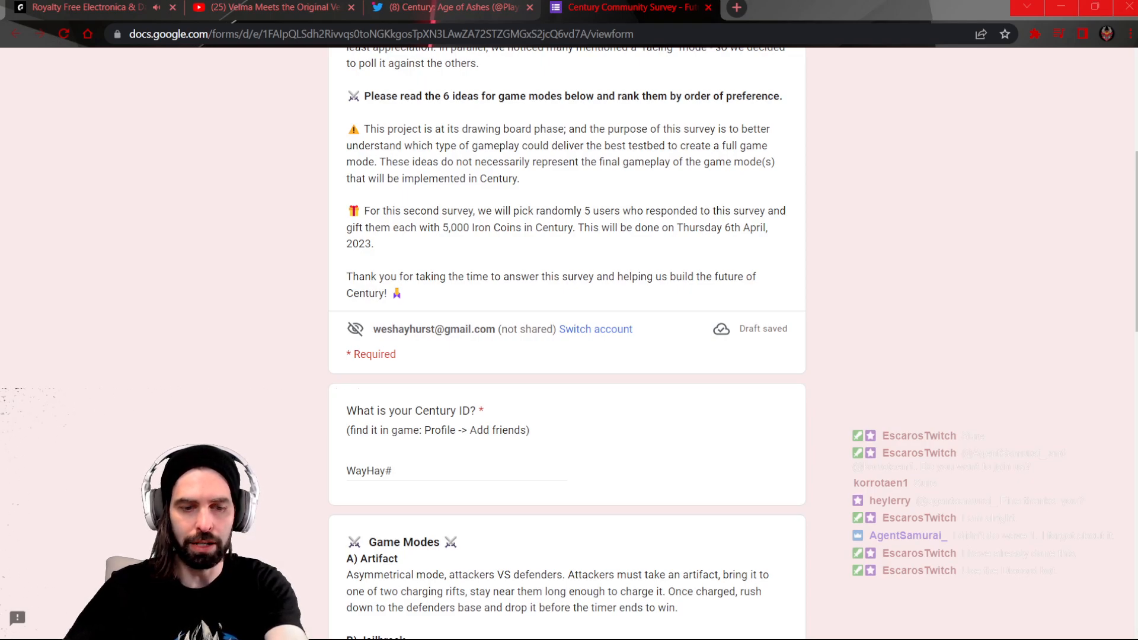
left_click(456, 471)
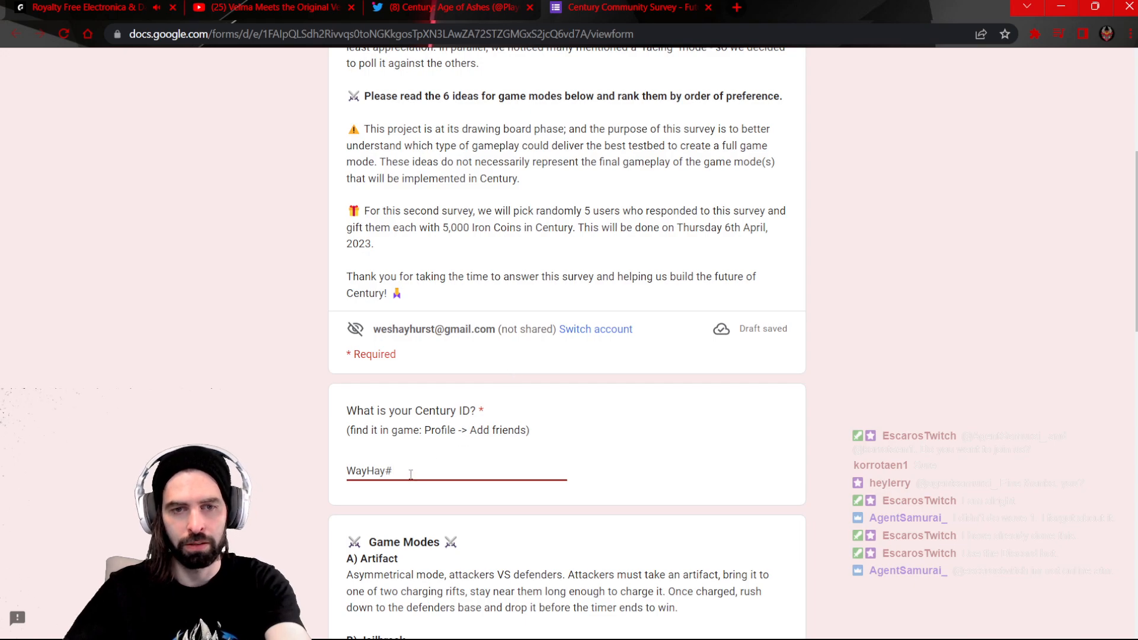
Finish the Century ID as WayHay#2PK19 and bring the six game-mode descriptions into view.
type("2")
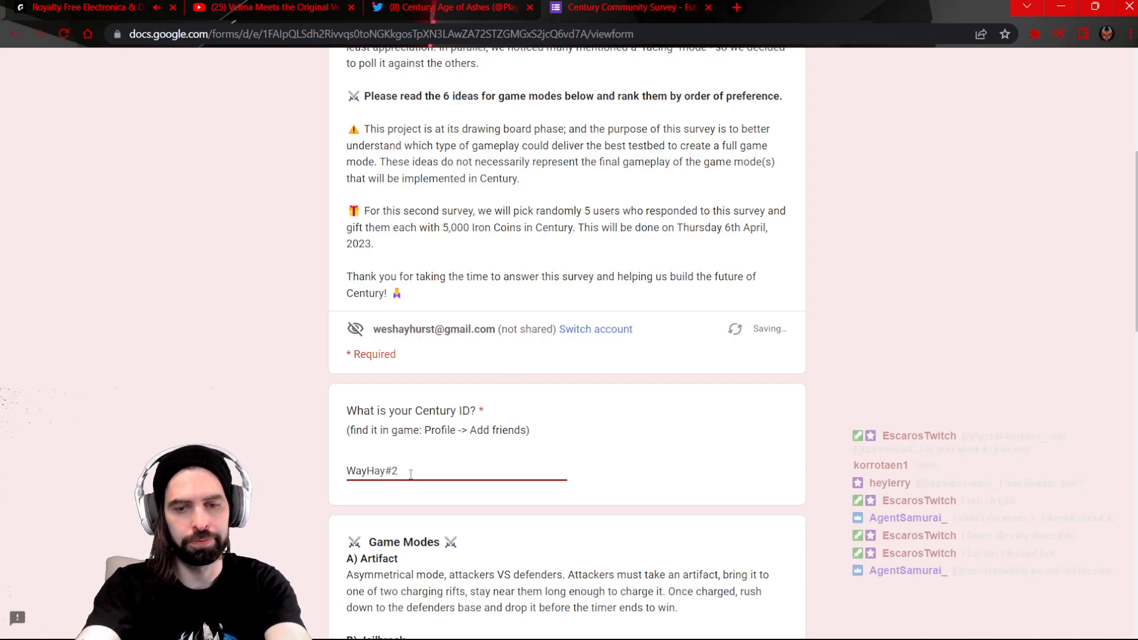
type("PK19")
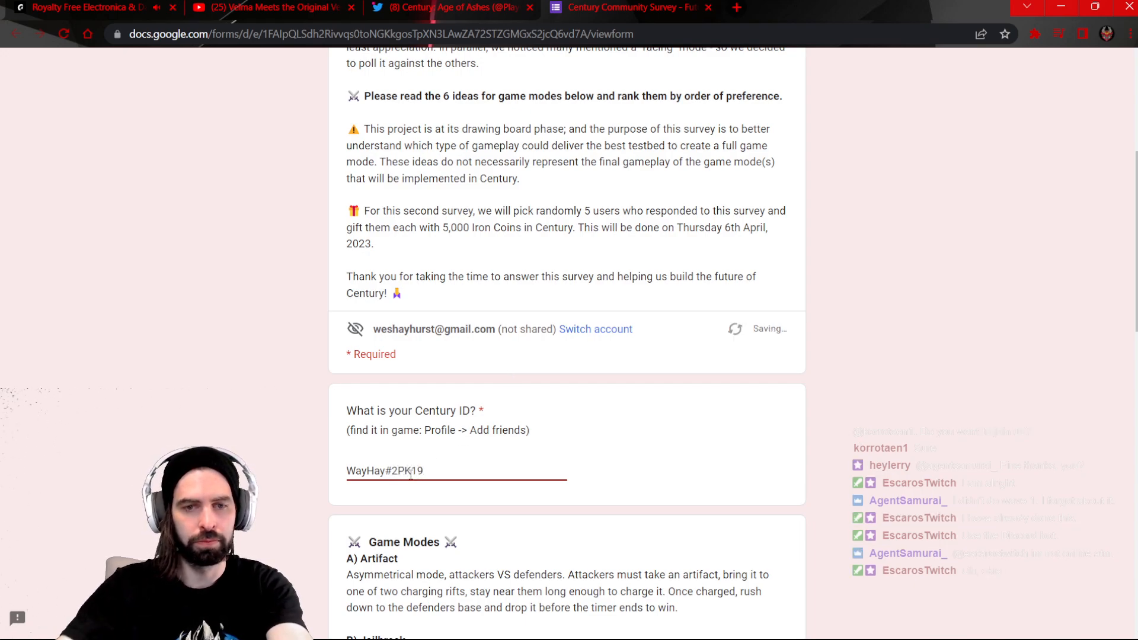
scroll("down", 3)
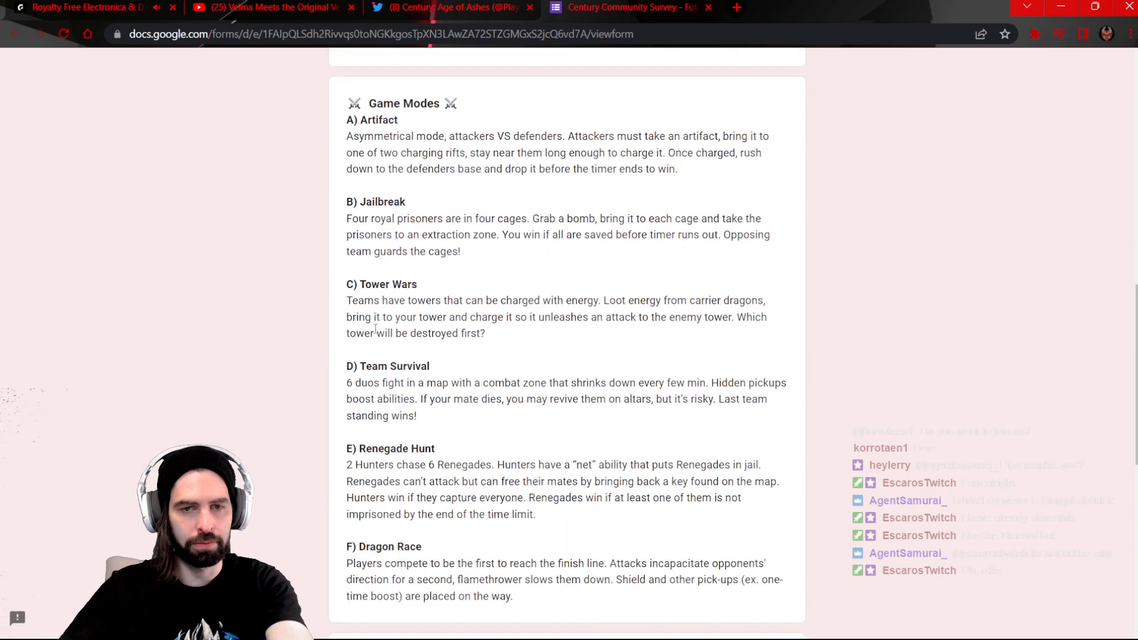
scroll("down", 3)
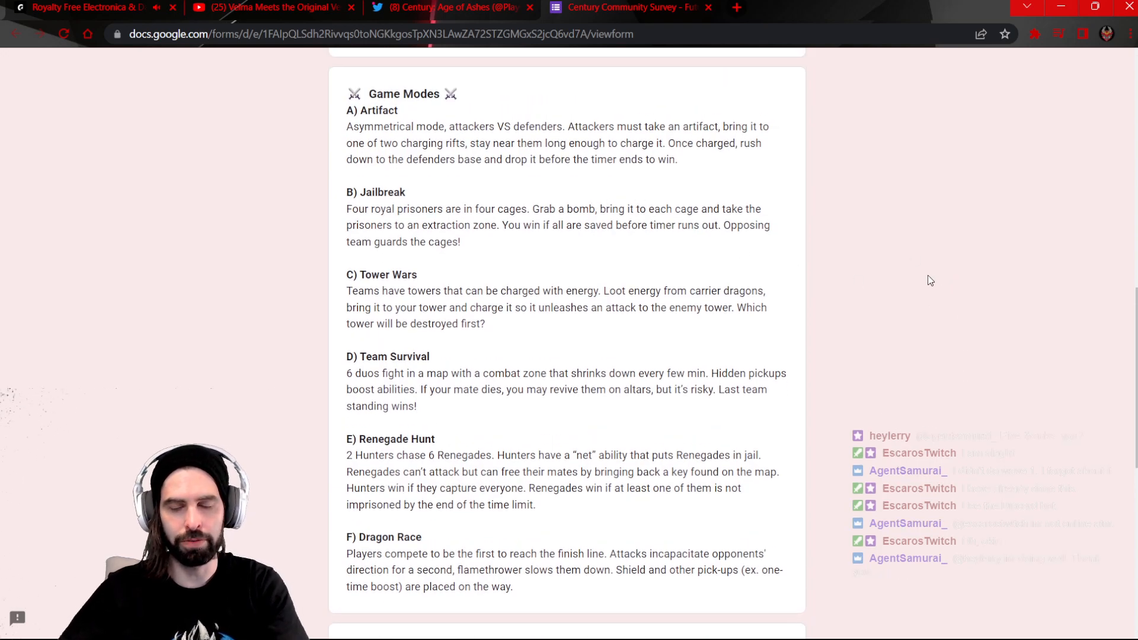
mouse_move(770, 294)
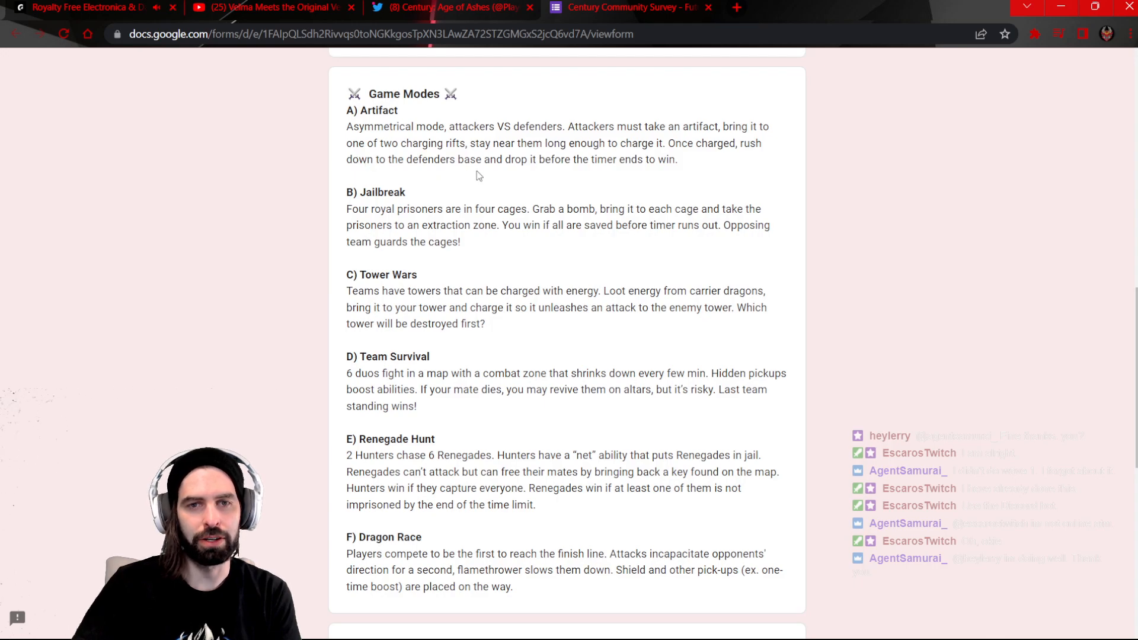
mouse_move(595, 174)
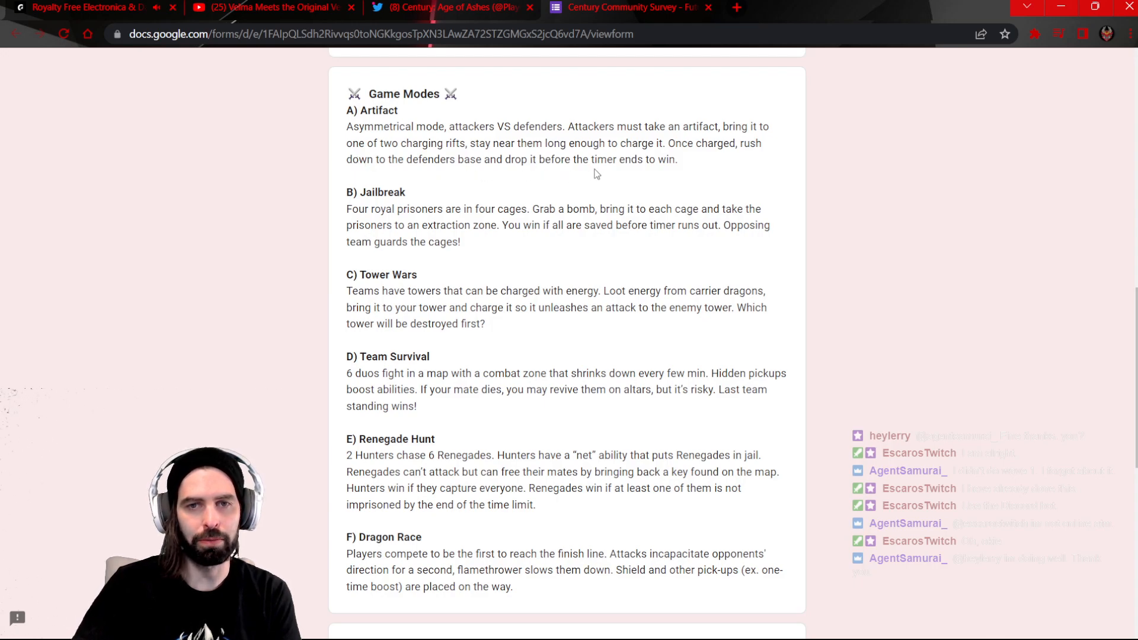
mouse_move(861, 202)
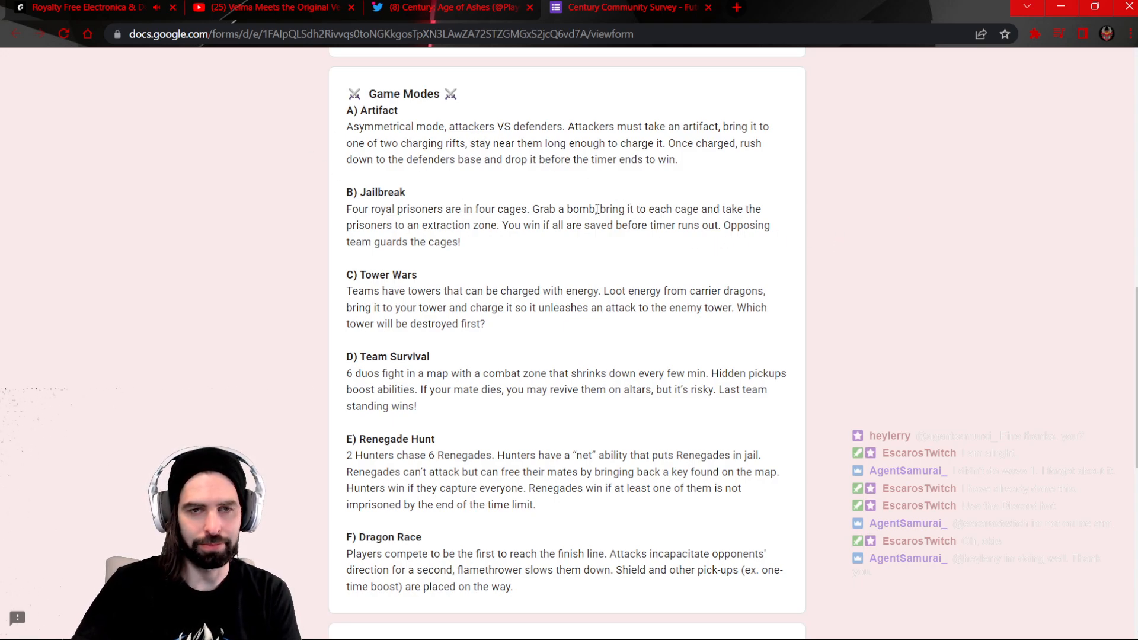
scroll("down", 3)
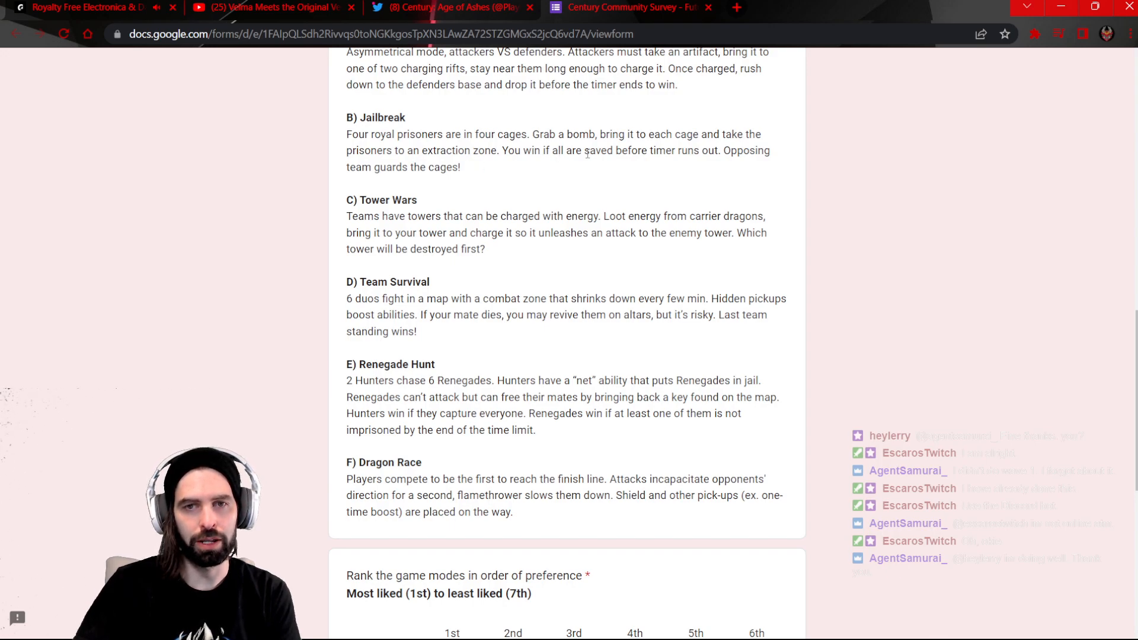
mouse_move(738, 169)
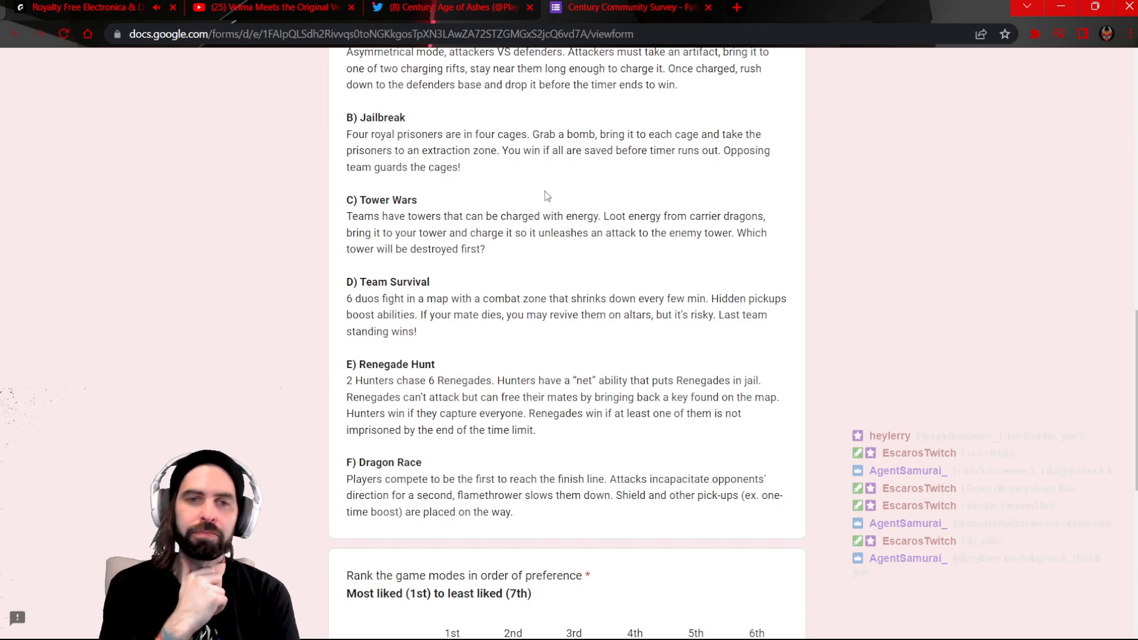
mouse_move(693, 250)
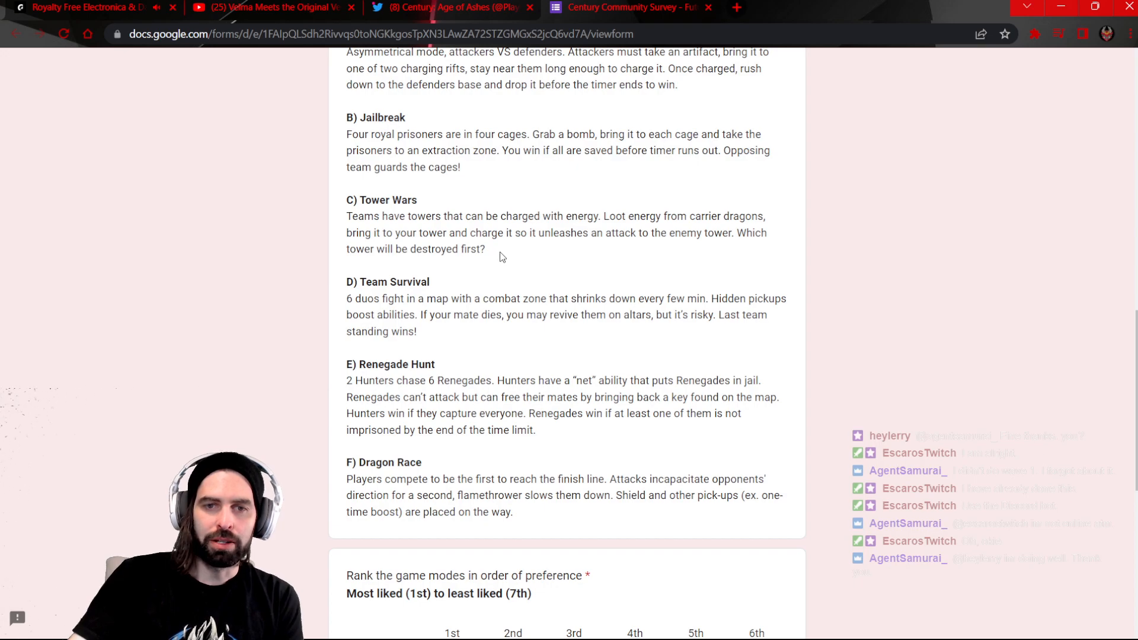
mouse_move(707, 231)
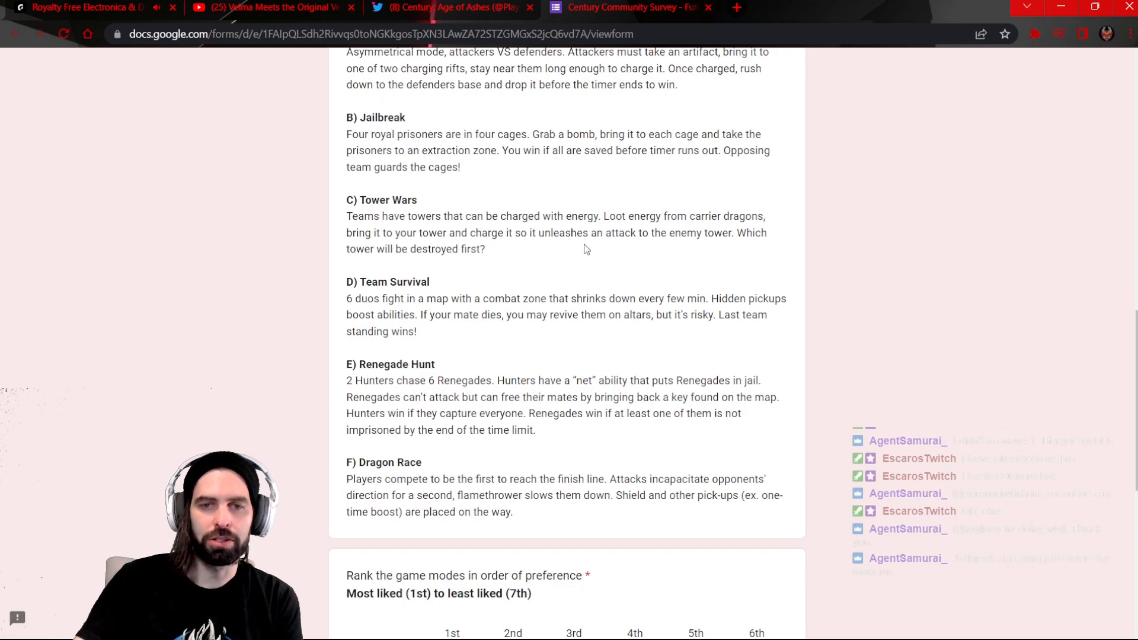
mouse_move(761, 248)
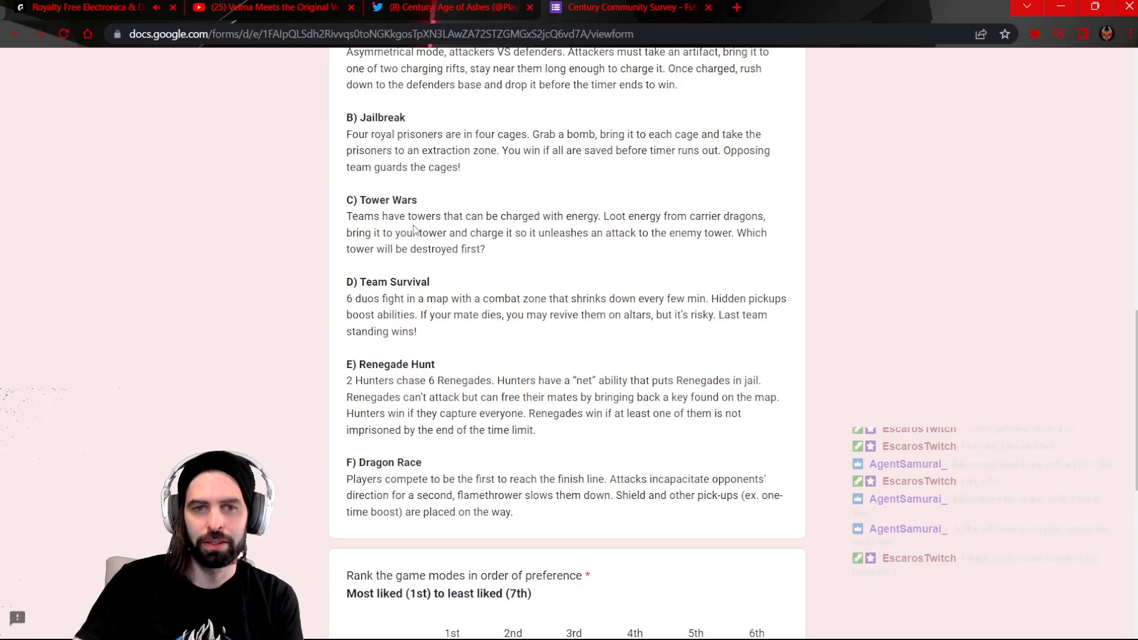
scroll("down", 3)
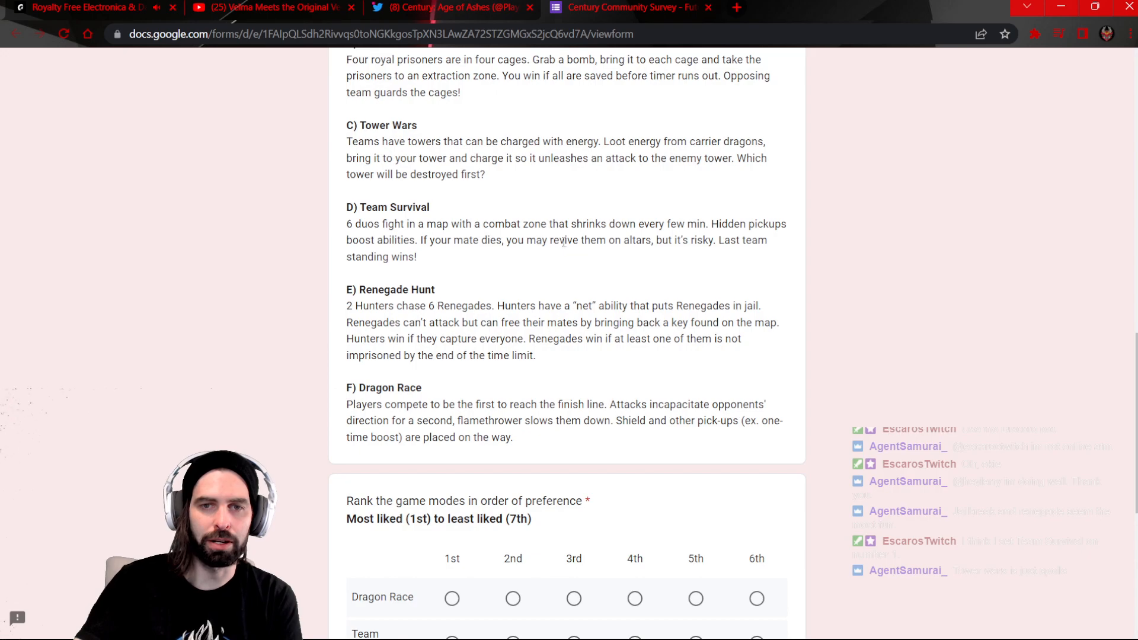
mouse_move(601, 262)
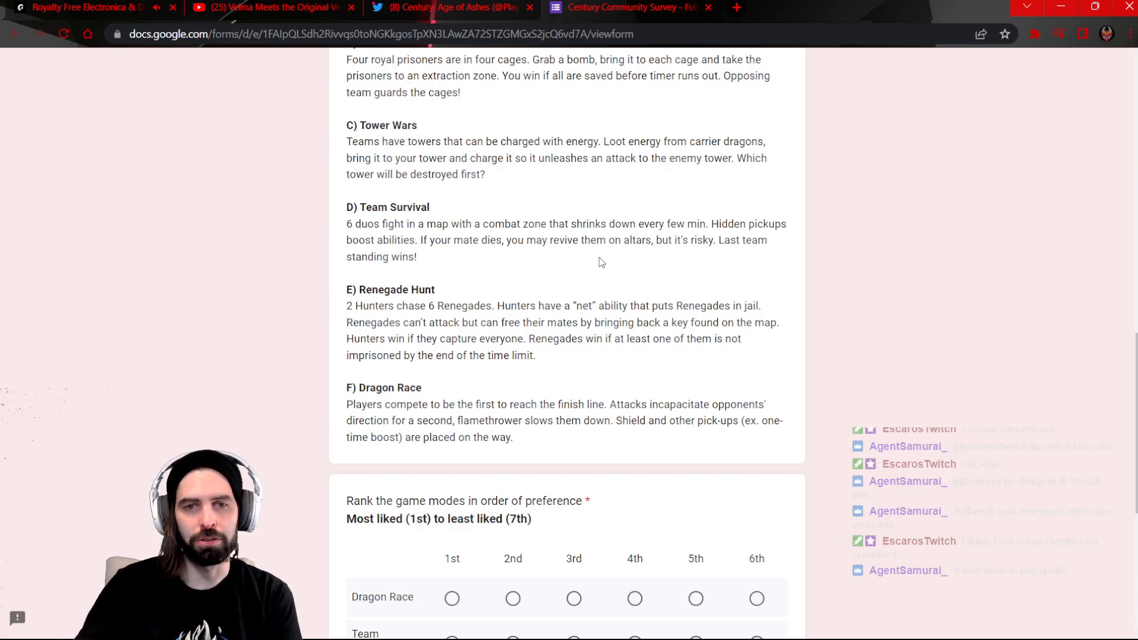
mouse_move(731, 255)
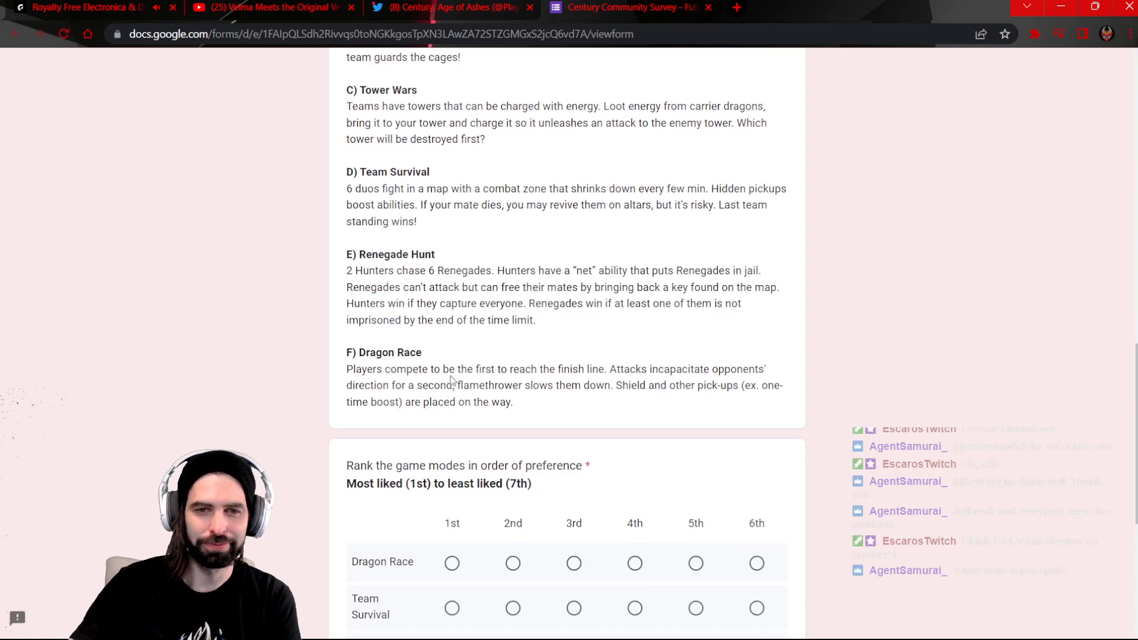
scroll("down", 3)
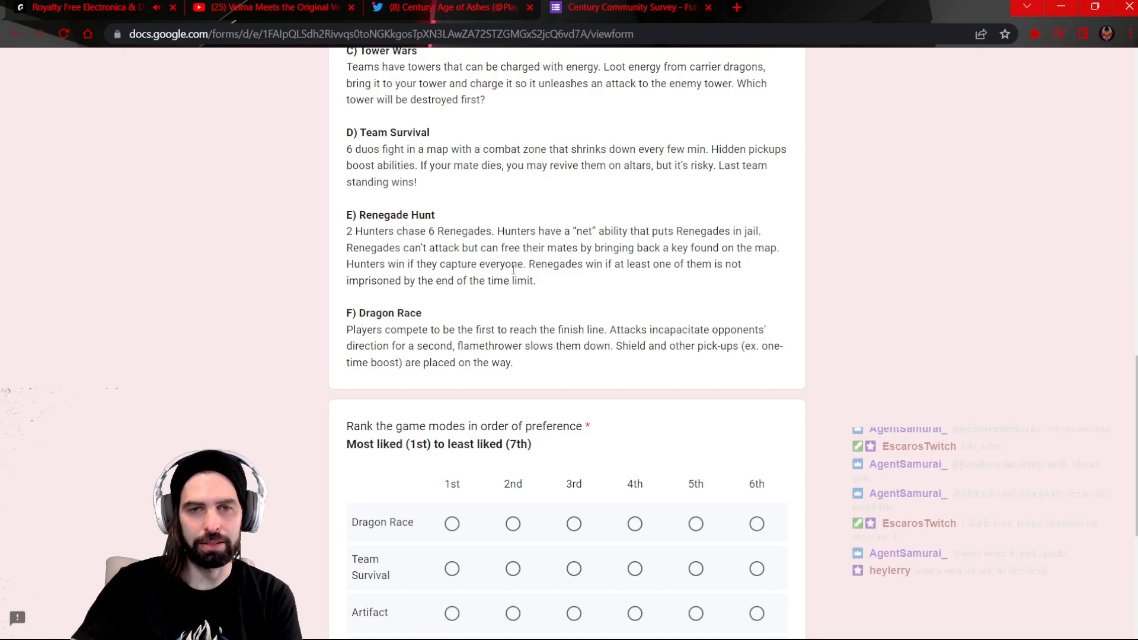
mouse_move(595, 259)
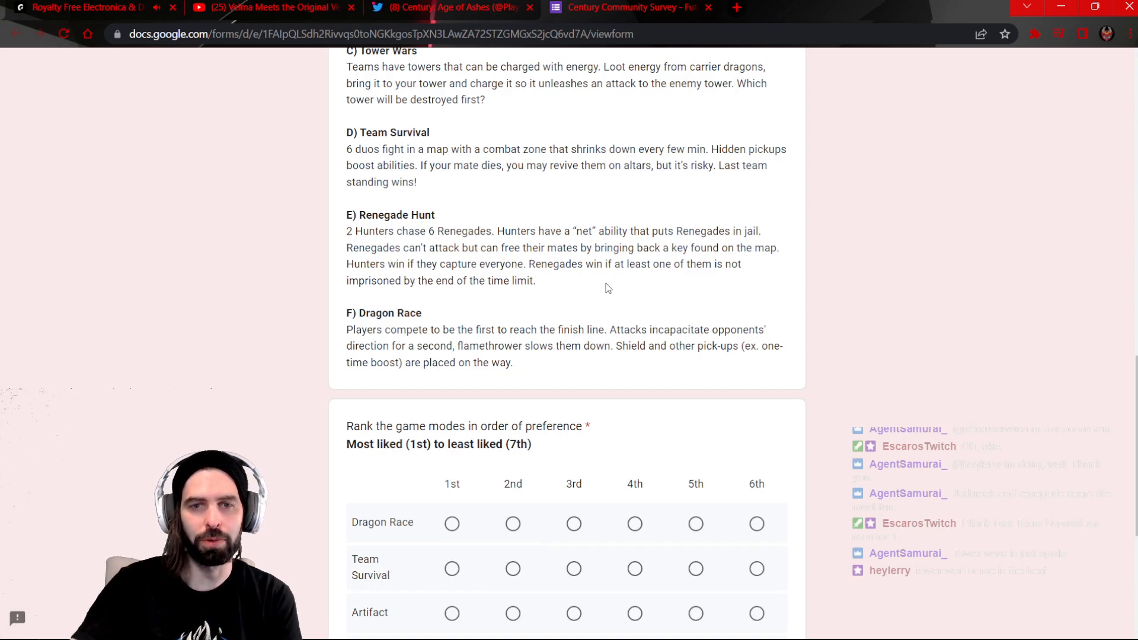
mouse_move(736, 268)
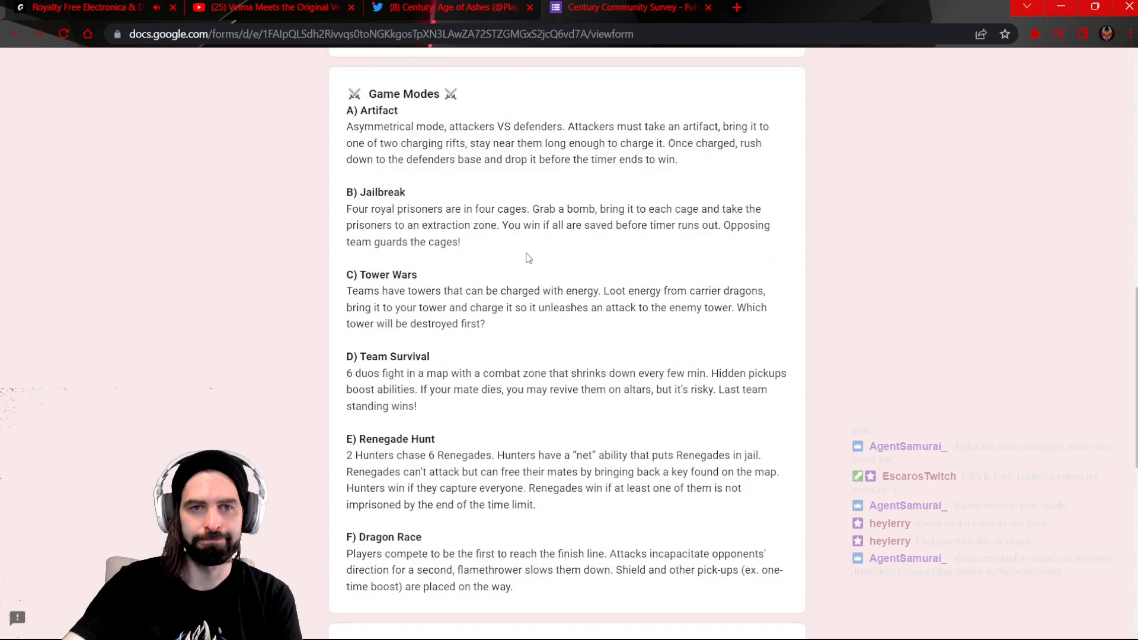
scroll("down", 3)
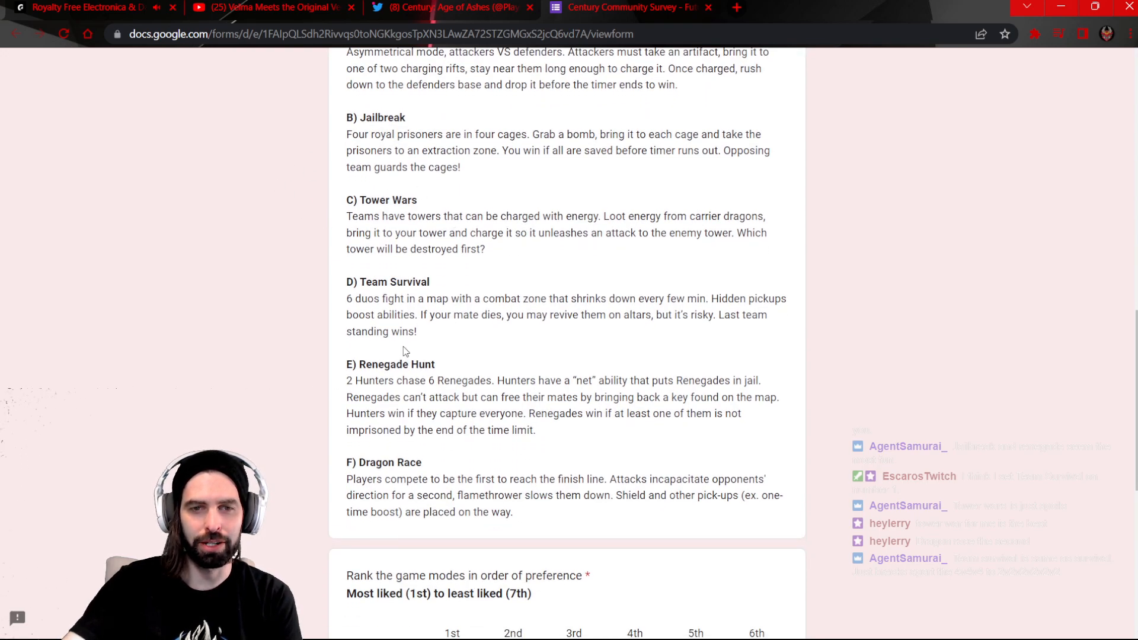
scroll("down", 3)
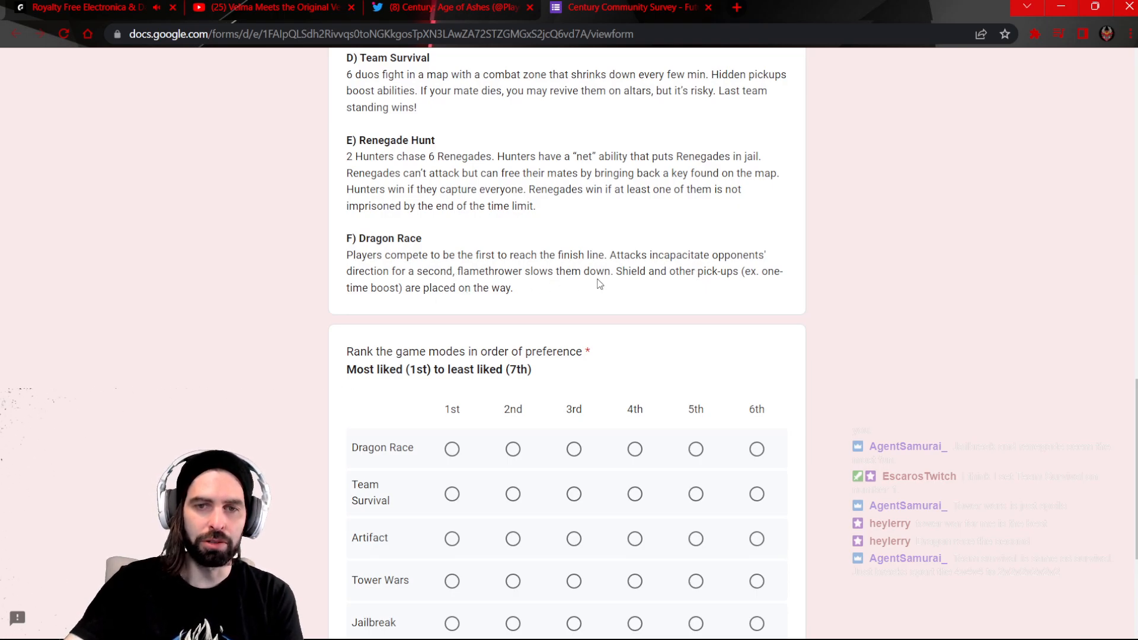
mouse_move(695, 287)
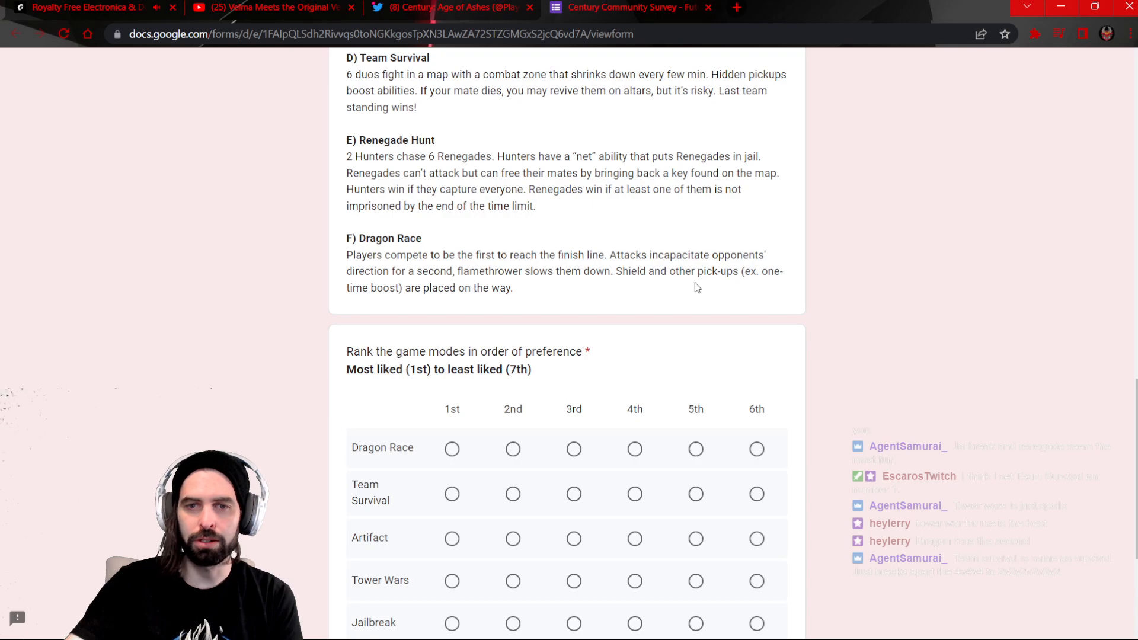
mouse_move(451, 324)
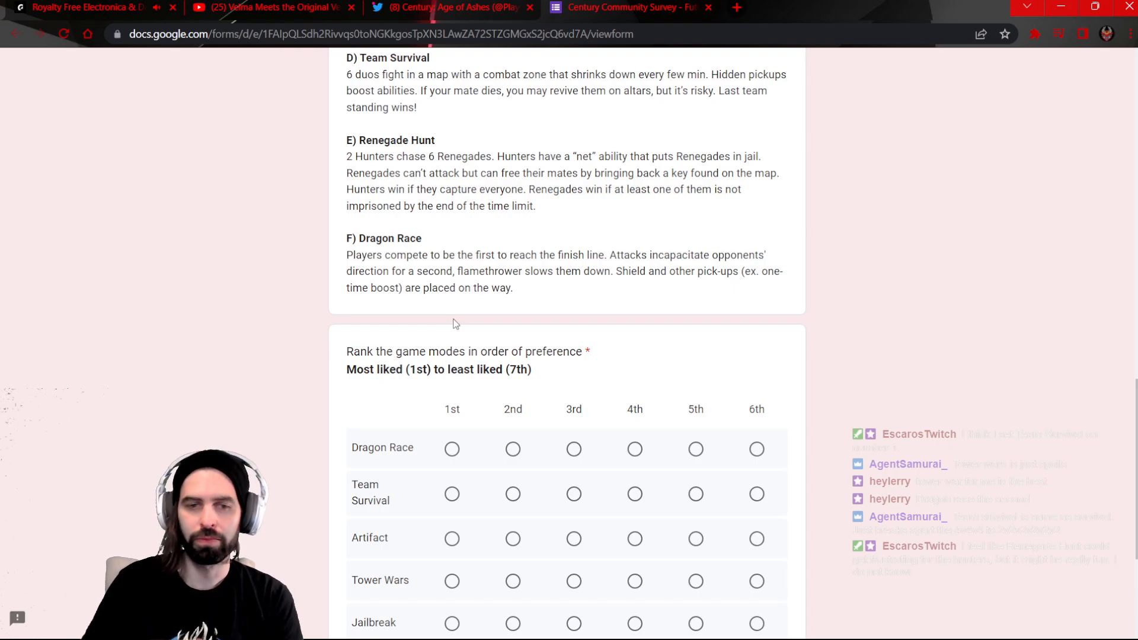
Rank Team Survival 1st, Jailbreak 2nd, Renegade Hunt 3rd, Tower Wars 4th, Artifact 5th, Dragon Race 6th.
scroll("down", 3)
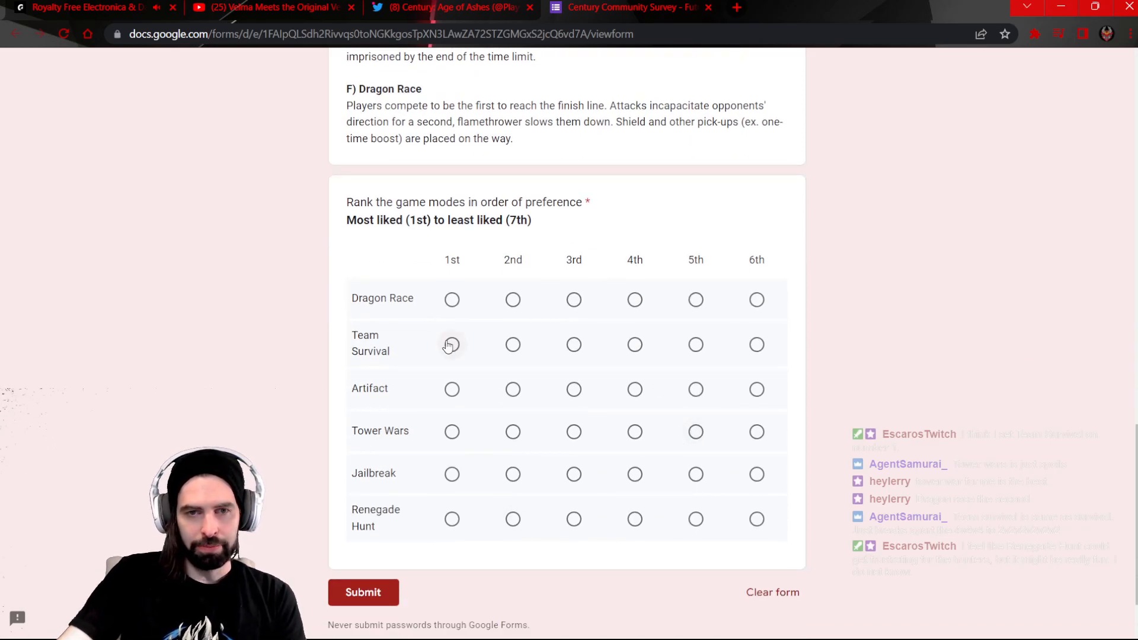
left_click(451, 343)
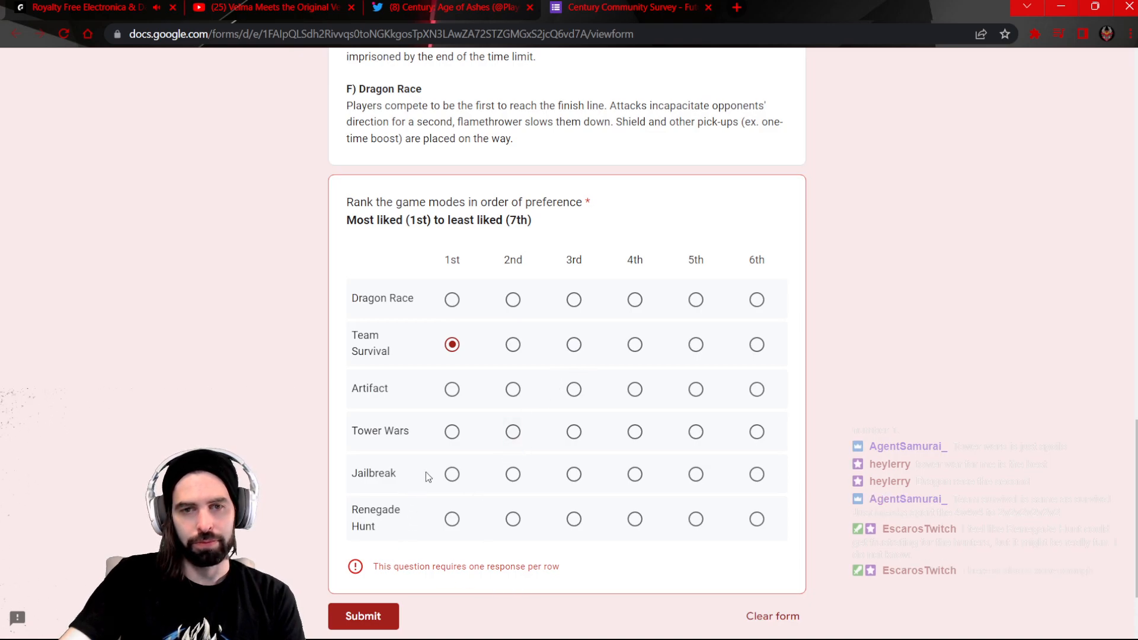
mouse_move(532, 464)
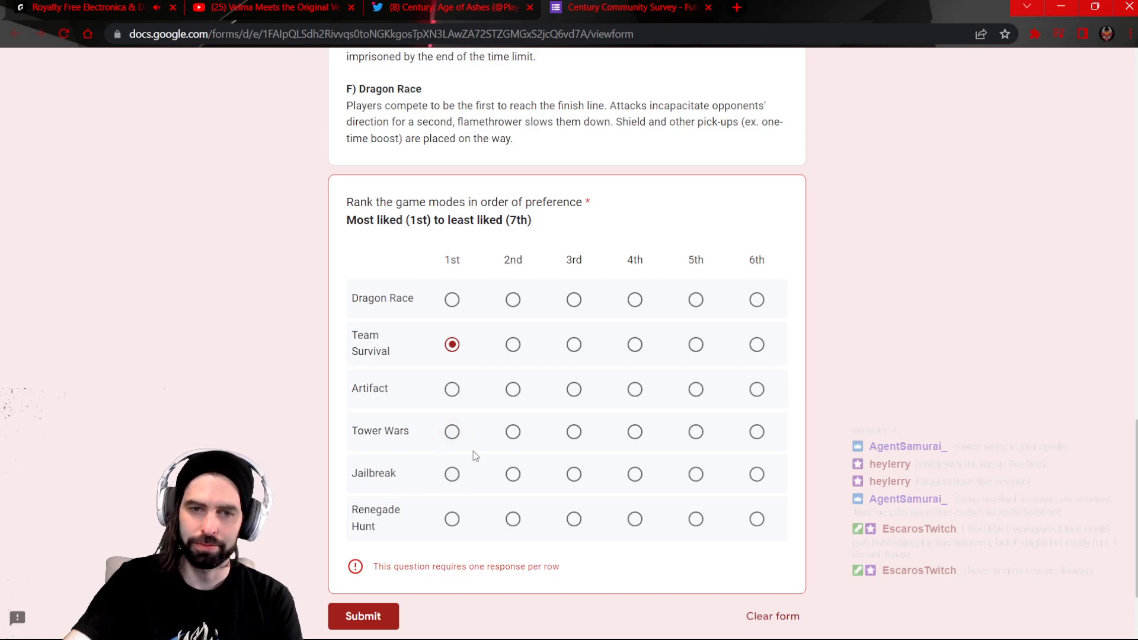
left_click(512, 474)
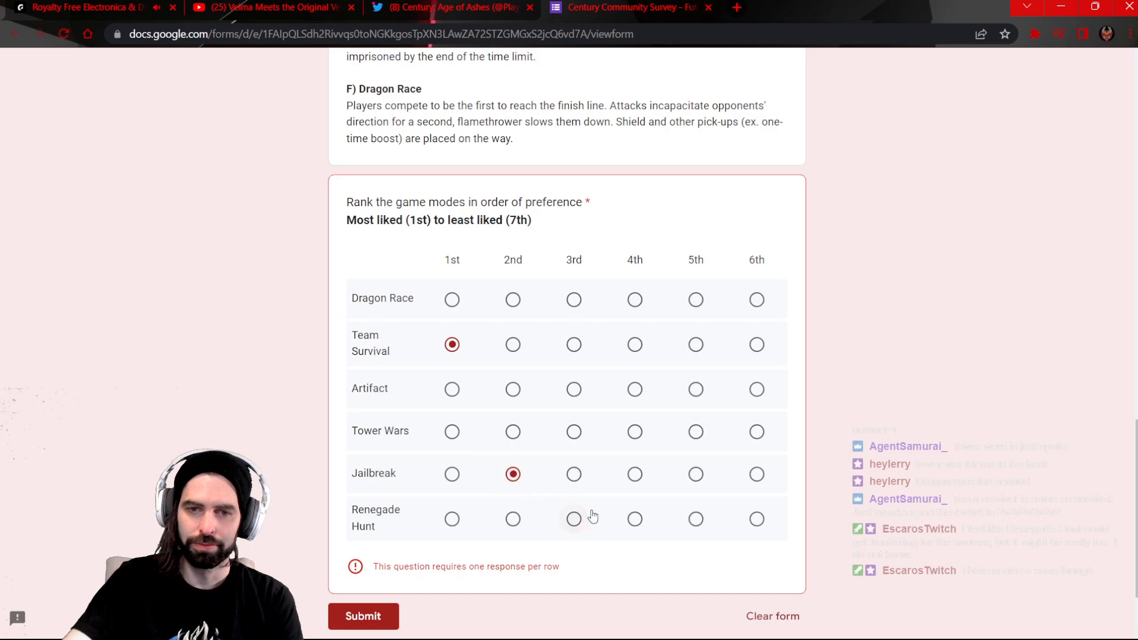
left_click(573, 519)
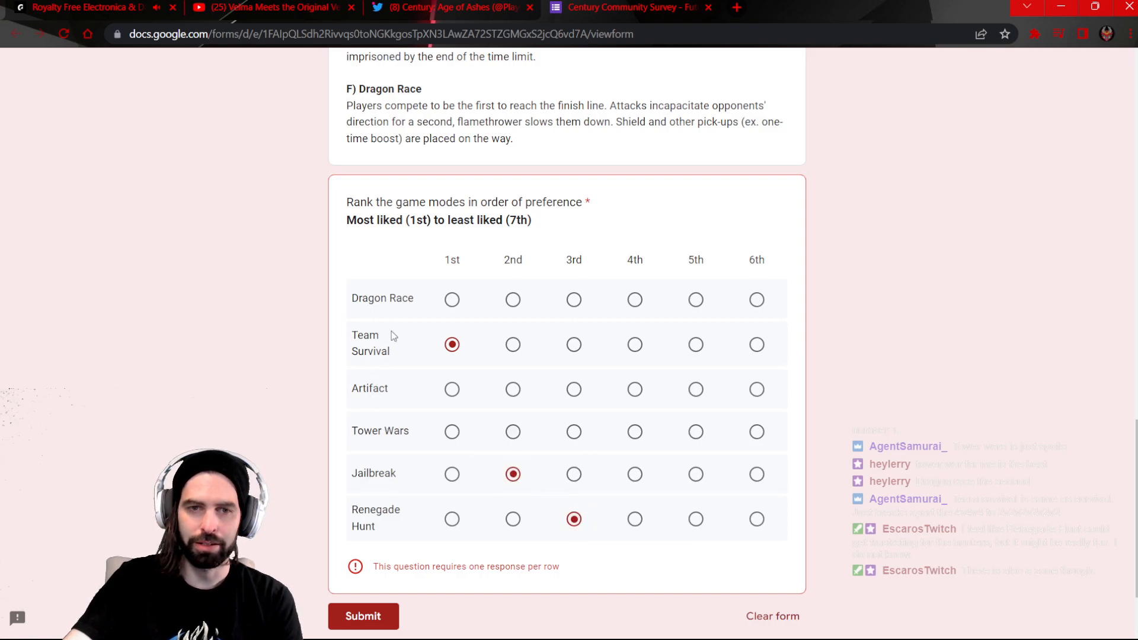
left_click(754, 298)
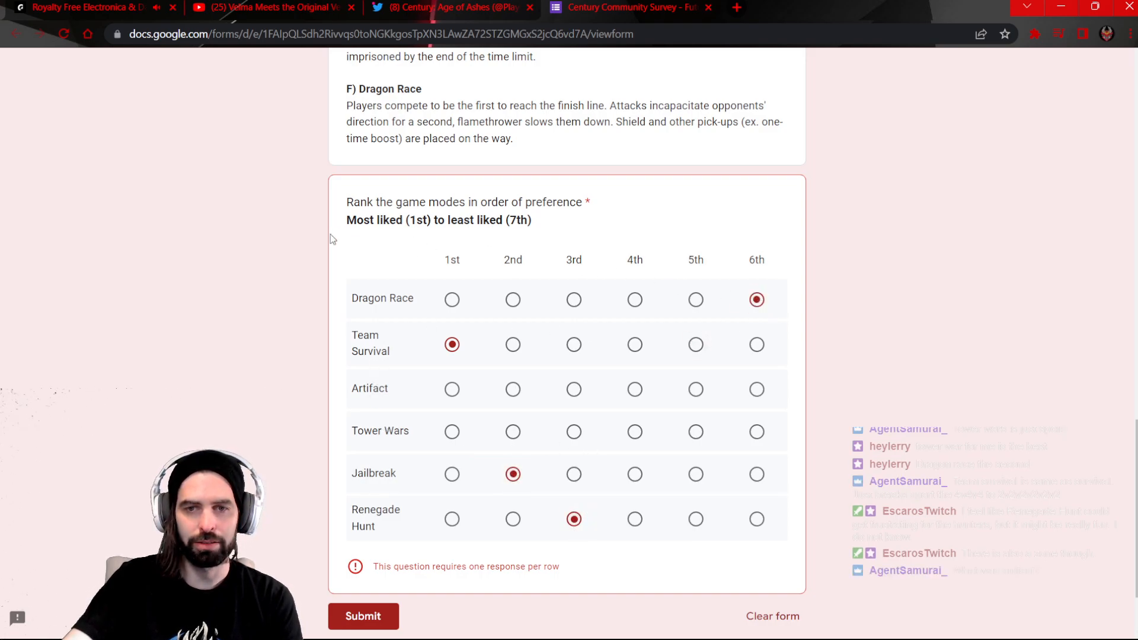
mouse_move(274, 307)
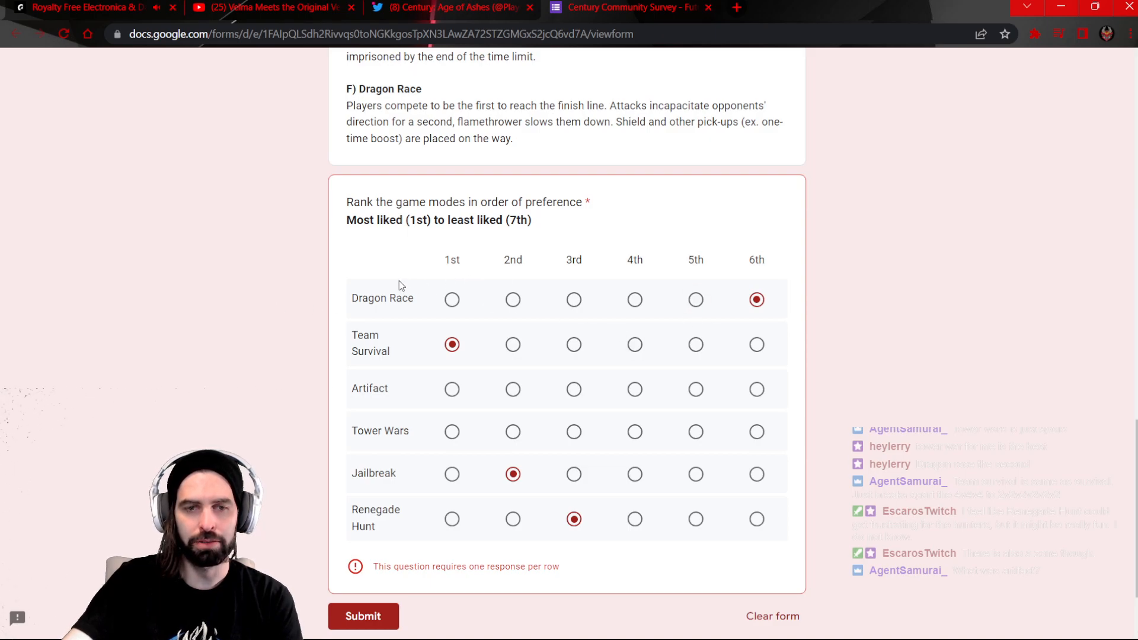
mouse_move(410, 327)
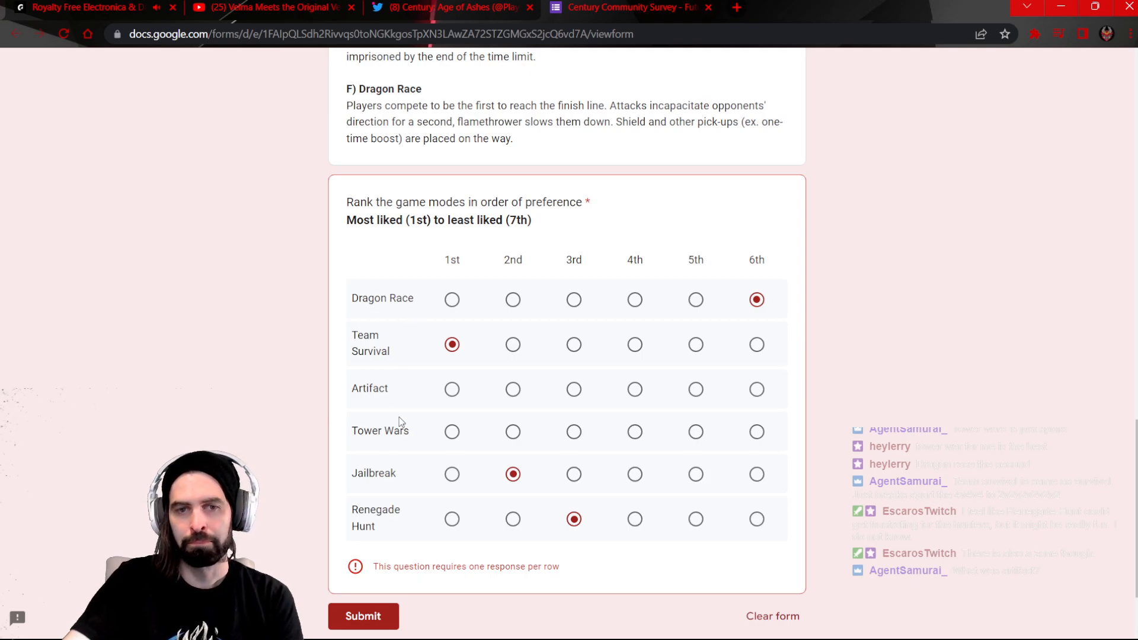
mouse_move(417, 417)
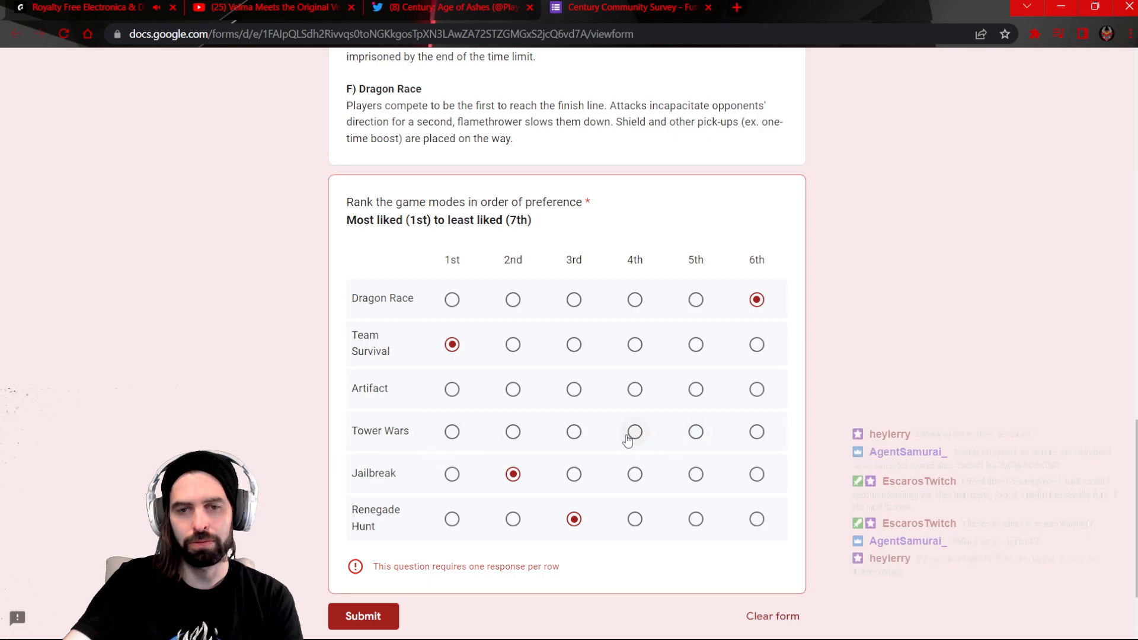
left_click(633, 431)
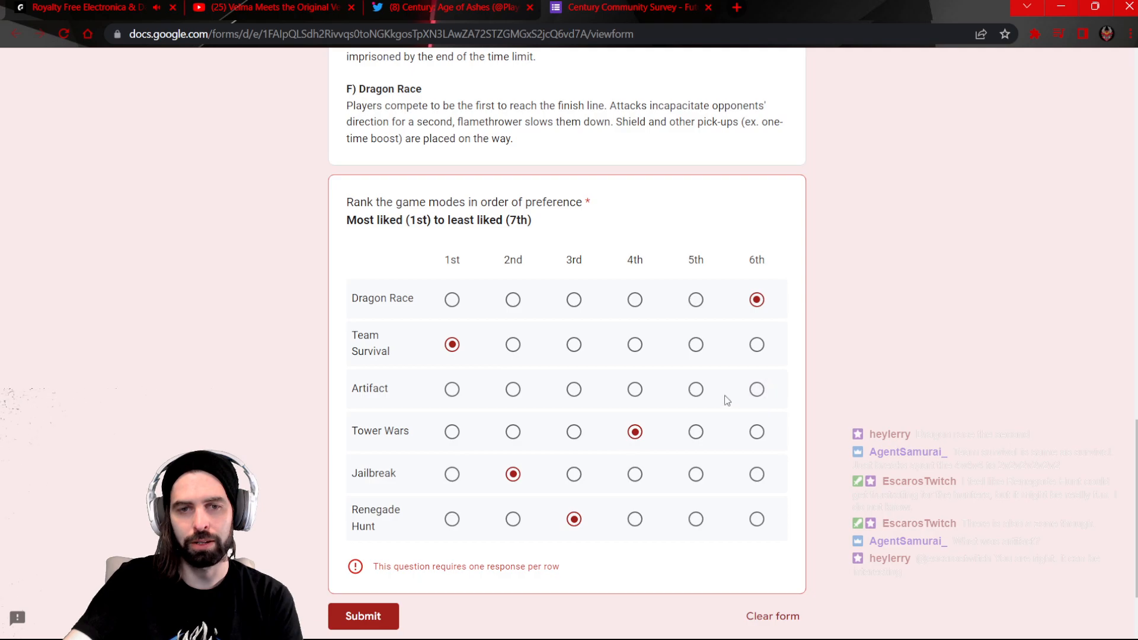
left_click(695, 390)
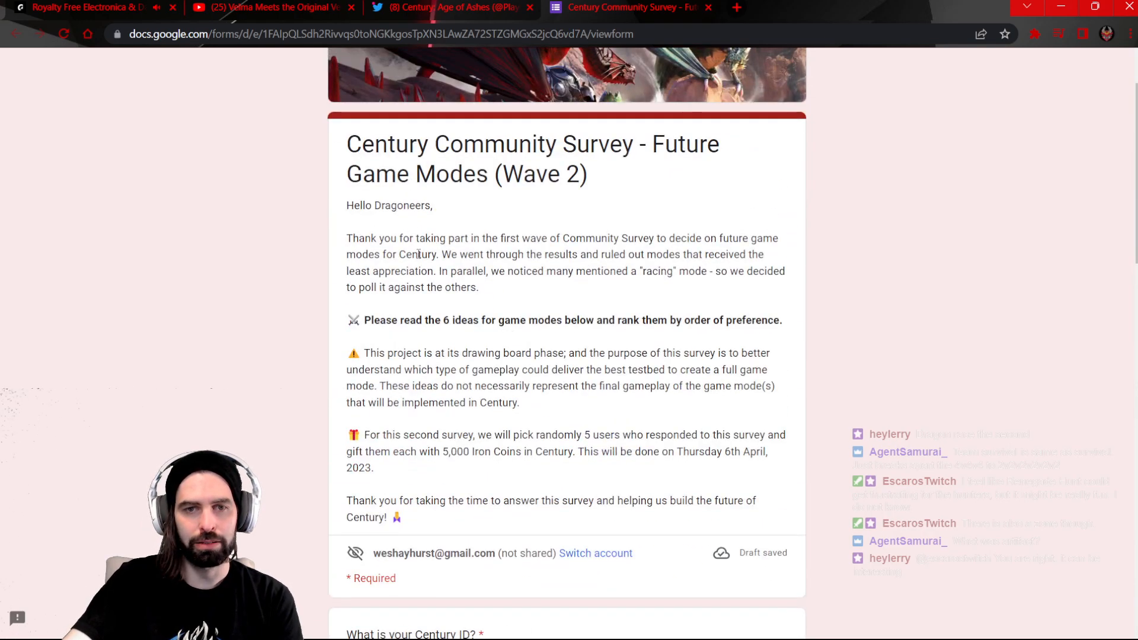
scroll("down", 3)
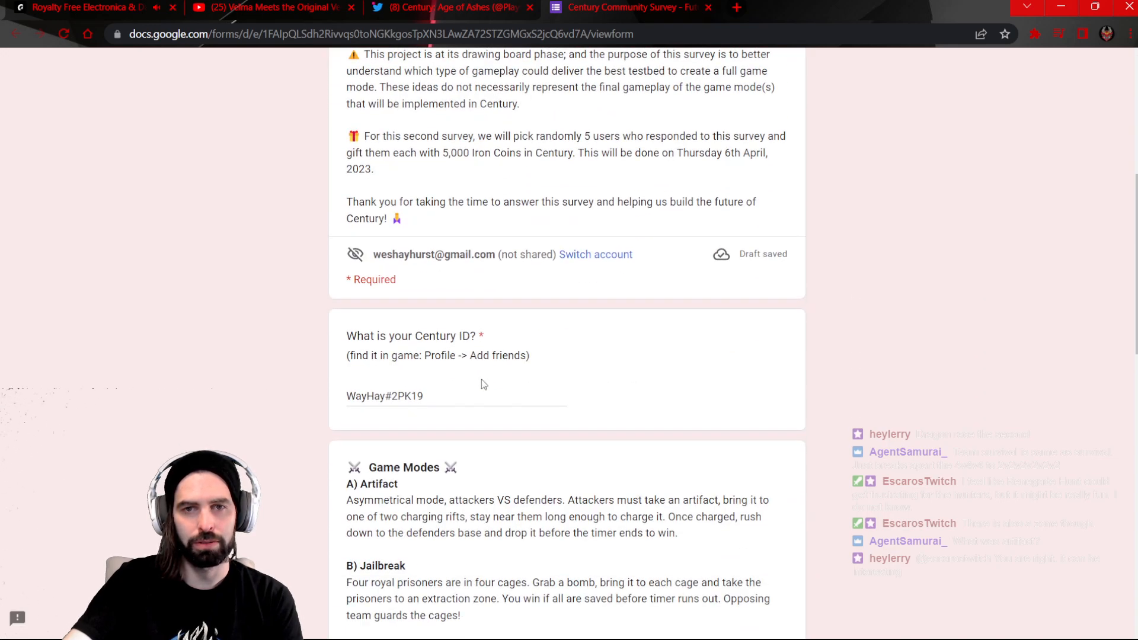
scroll("down", 3)
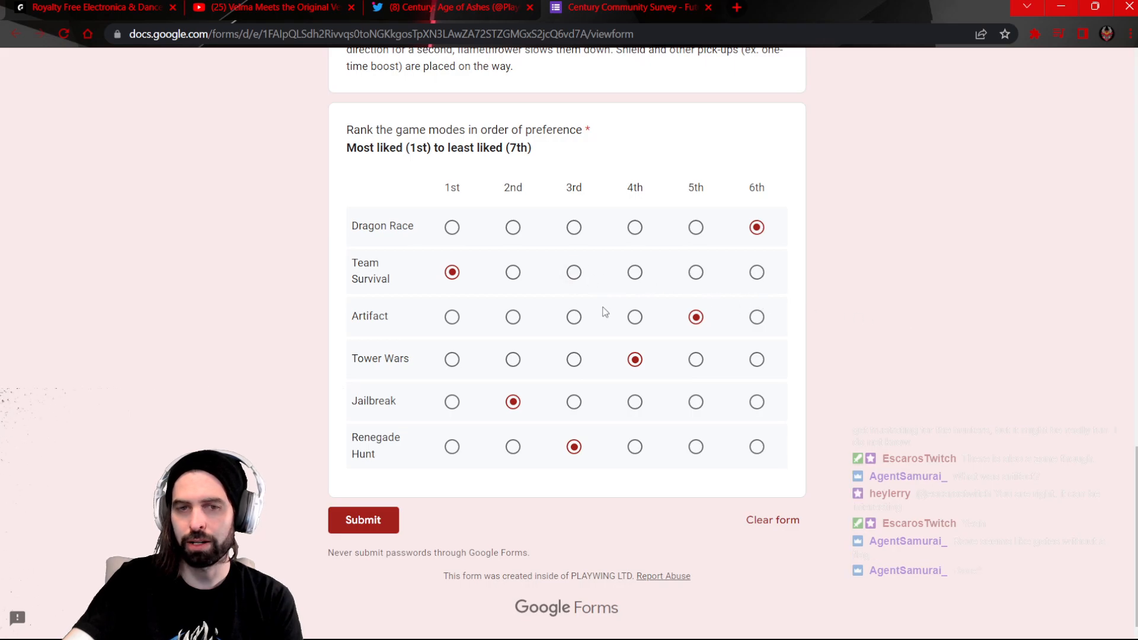
mouse_move(713, 377)
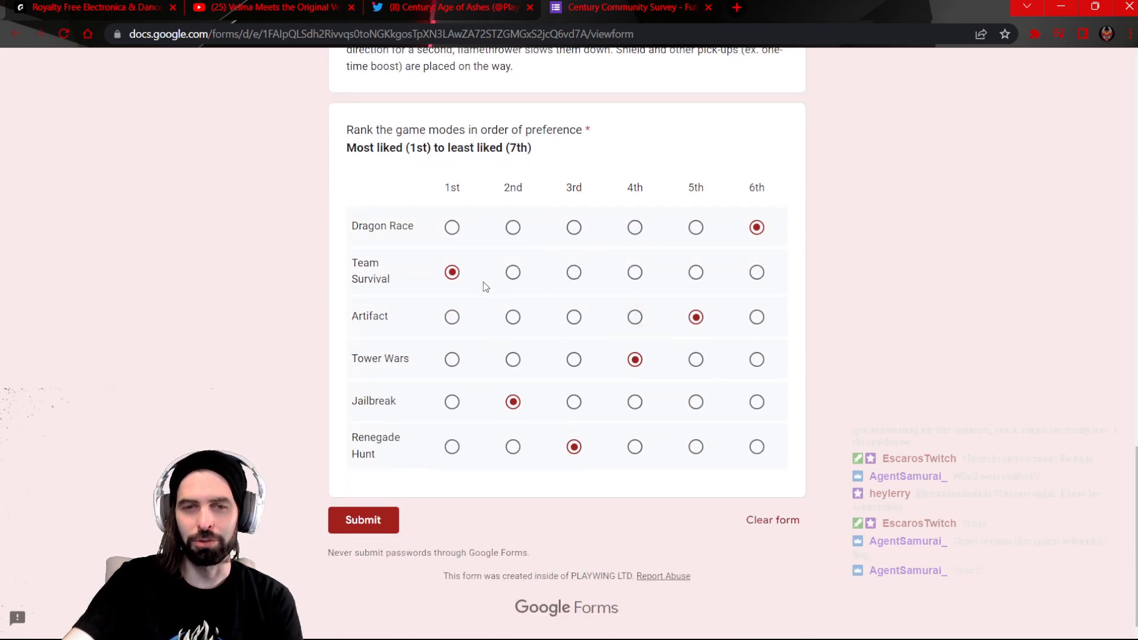
mouse_move(553, 492)
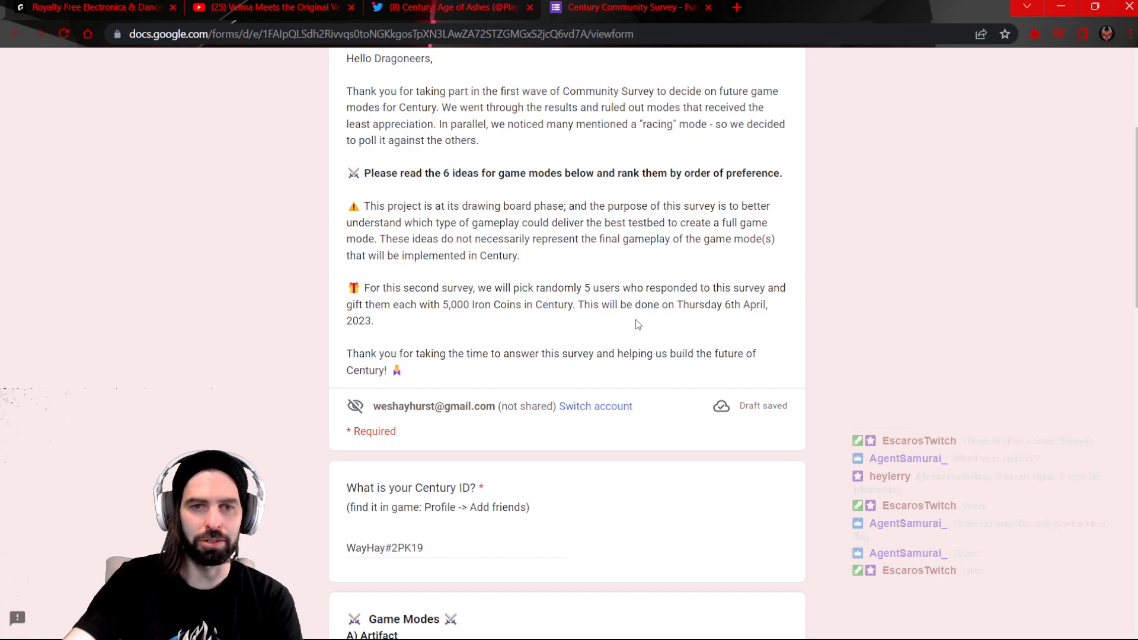
mouse_move(545, 319)
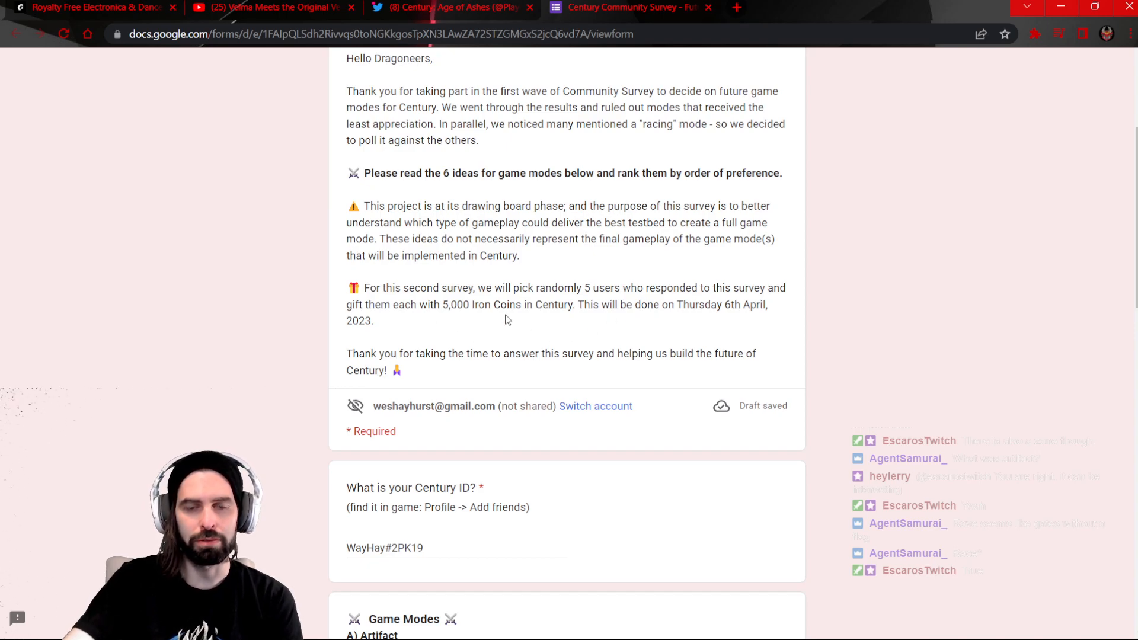
mouse_move(487, 318)
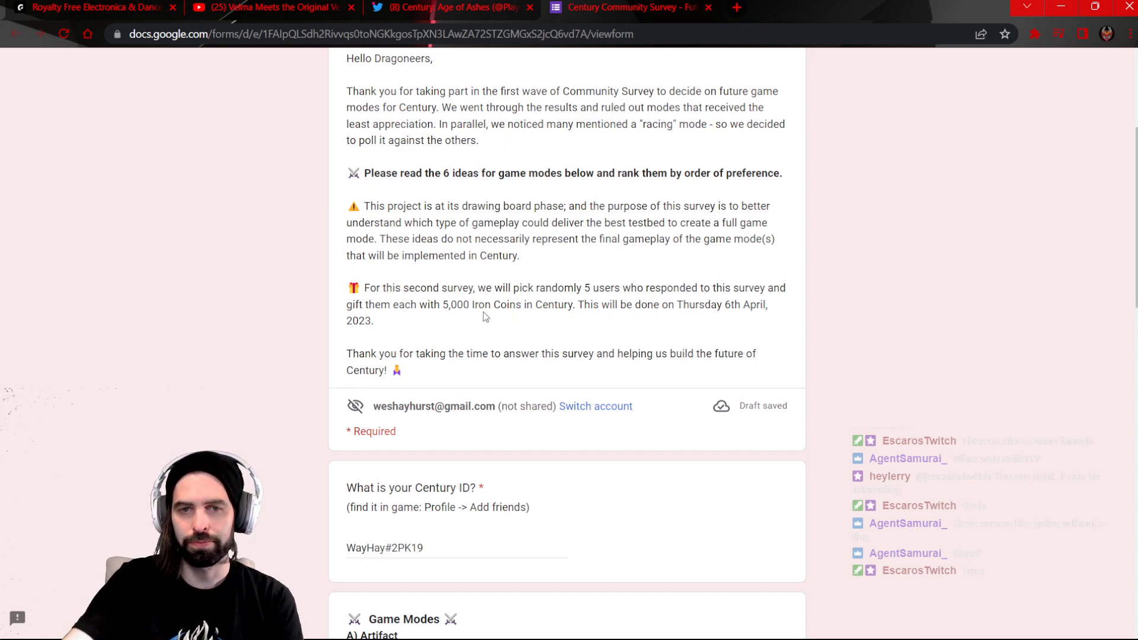
mouse_move(473, 329)
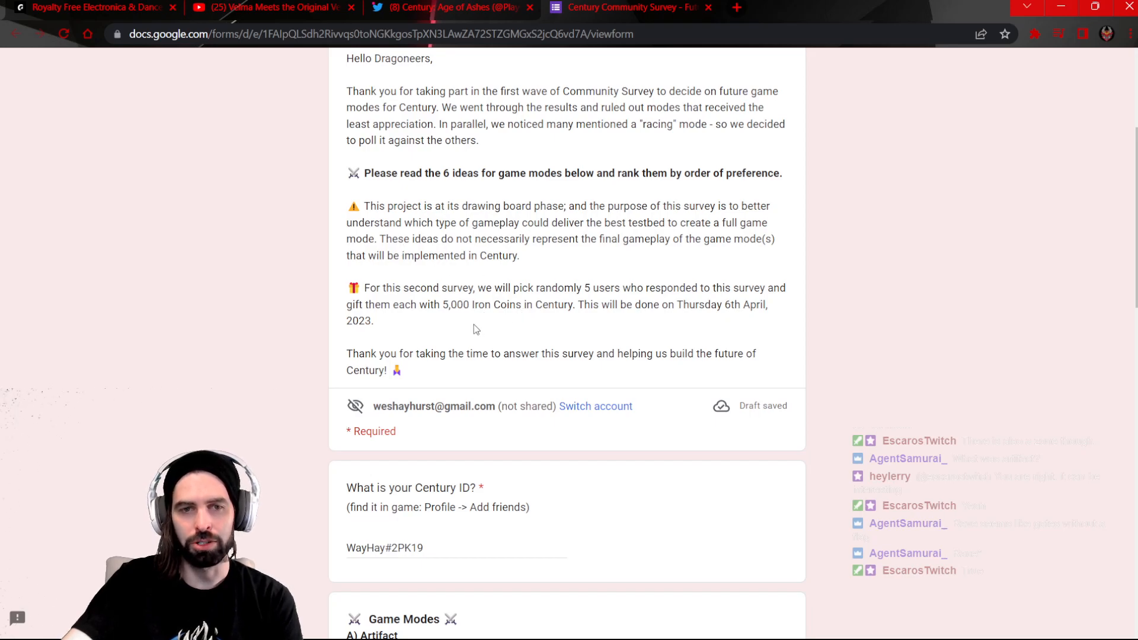
mouse_move(486, 341)
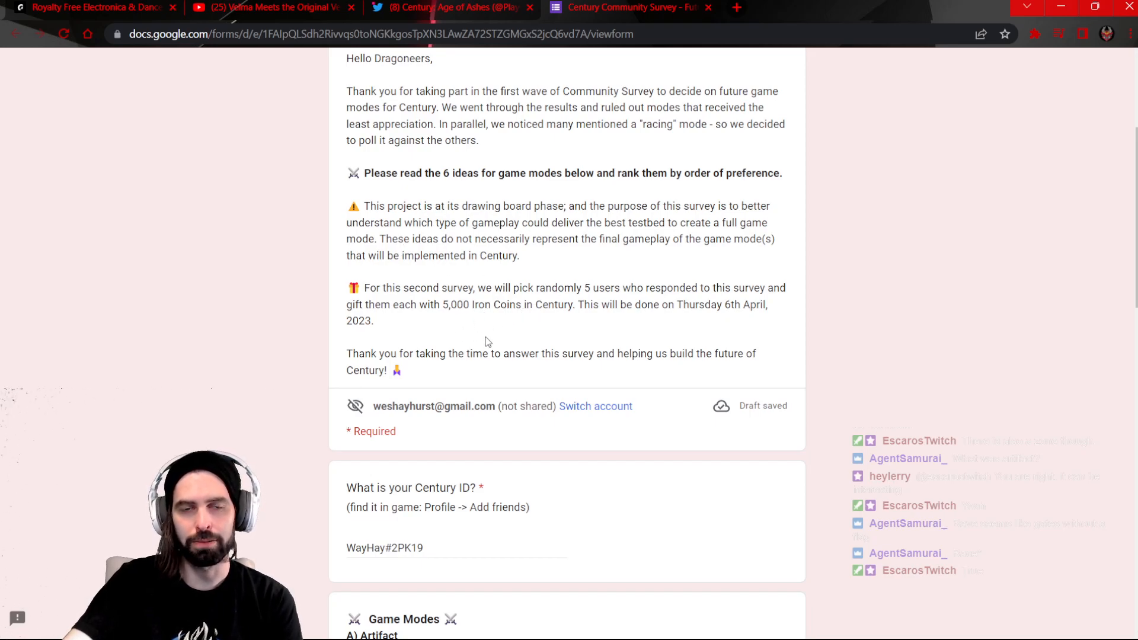
mouse_move(549, 378)
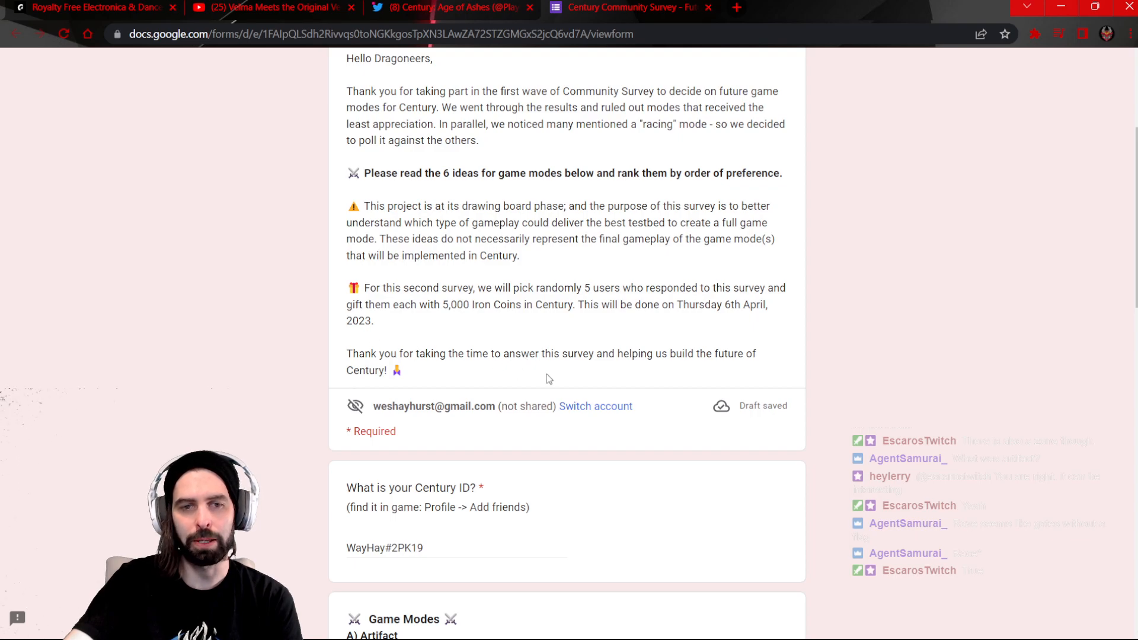
mouse_move(499, 341)
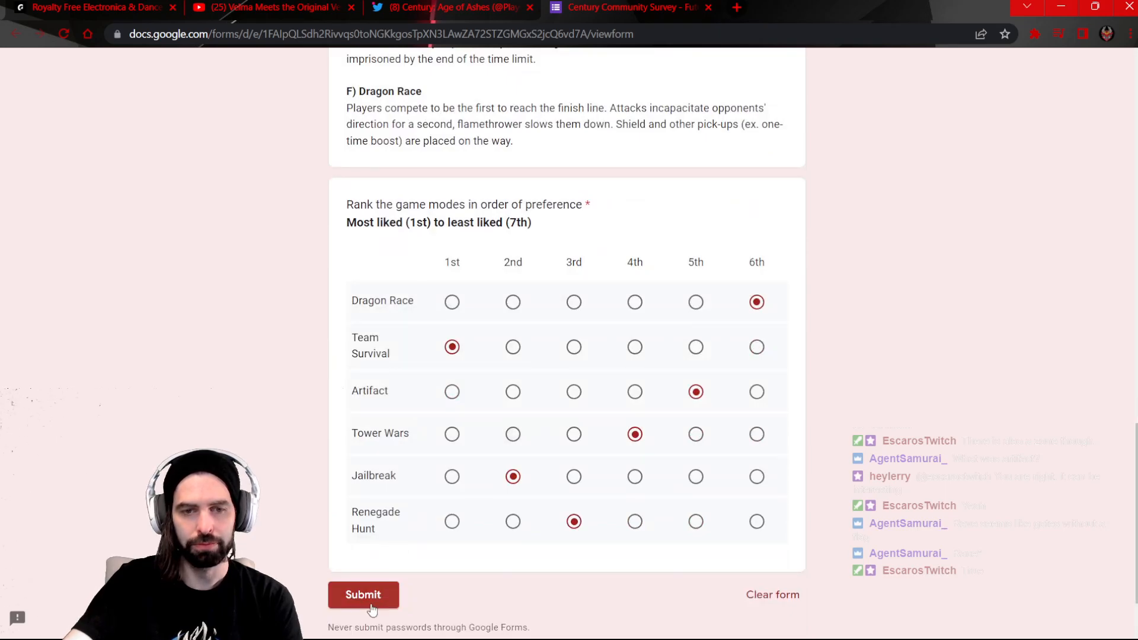
Submit the completed survey so the thank-you confirmation page appears.
left_click(363, 594)
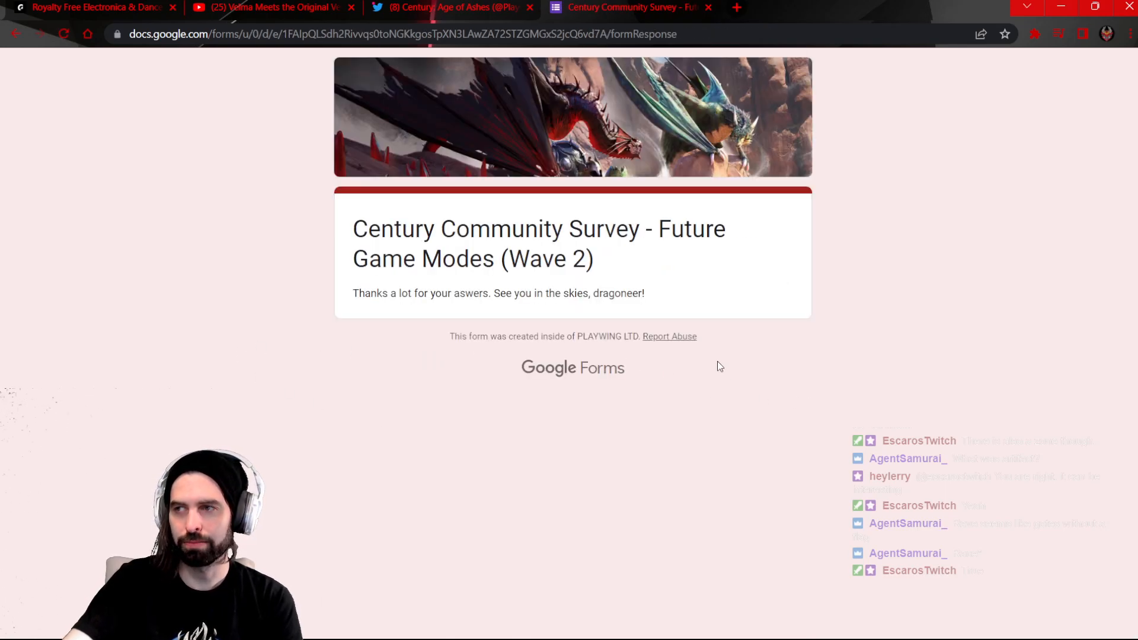
mouse_move(681, 321)
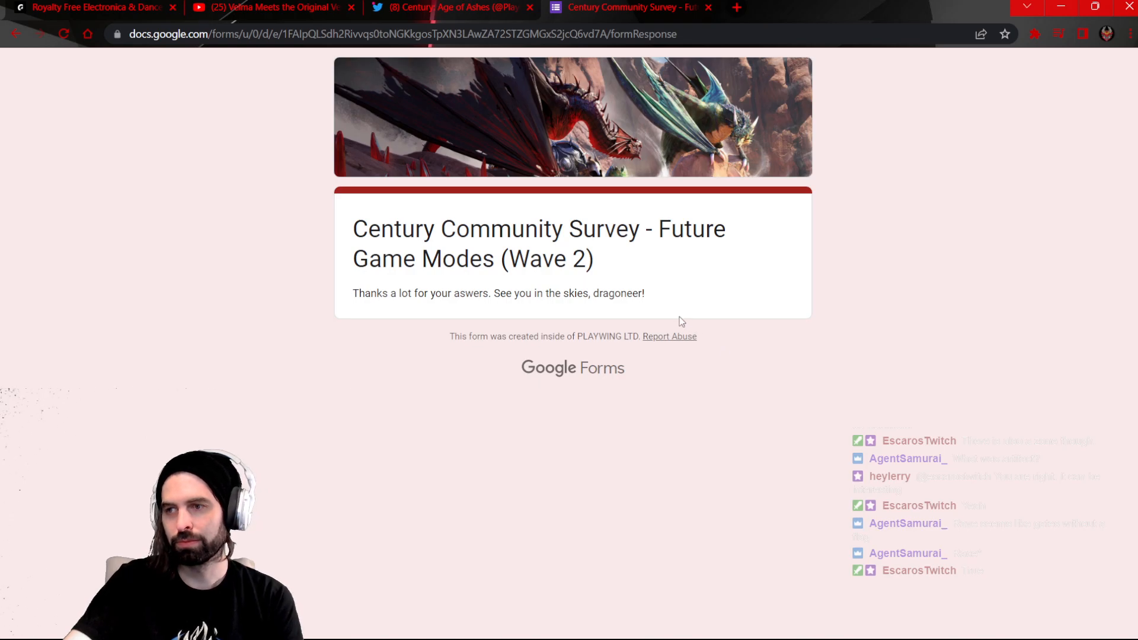